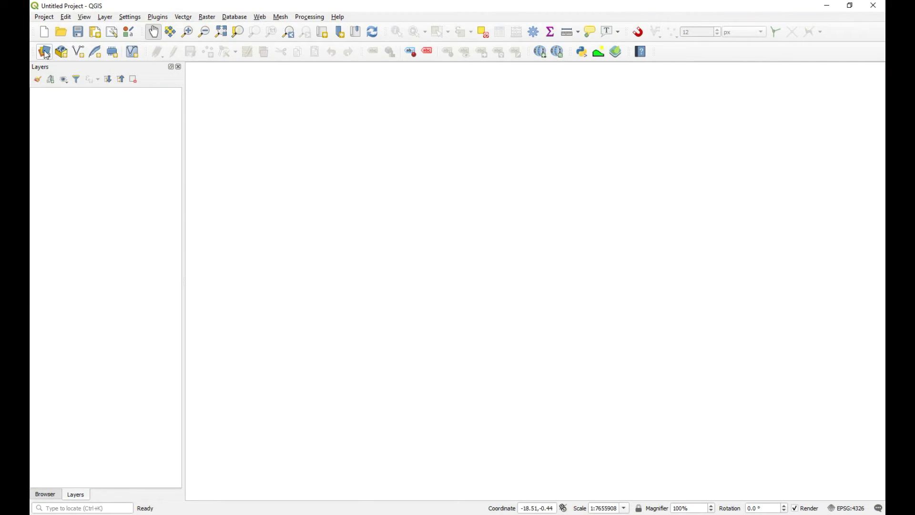
# - Browse the vector source to G:\GIS_Data\Vector\South Africa filtered to ESRI Shapefiles for topos.shp
pyautogui.click(44, 50)
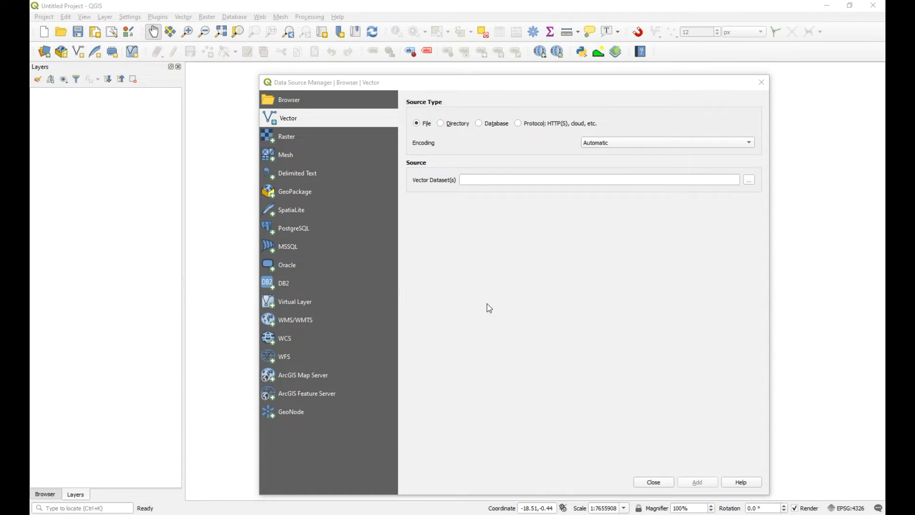
pyautogui.click(749, 179)
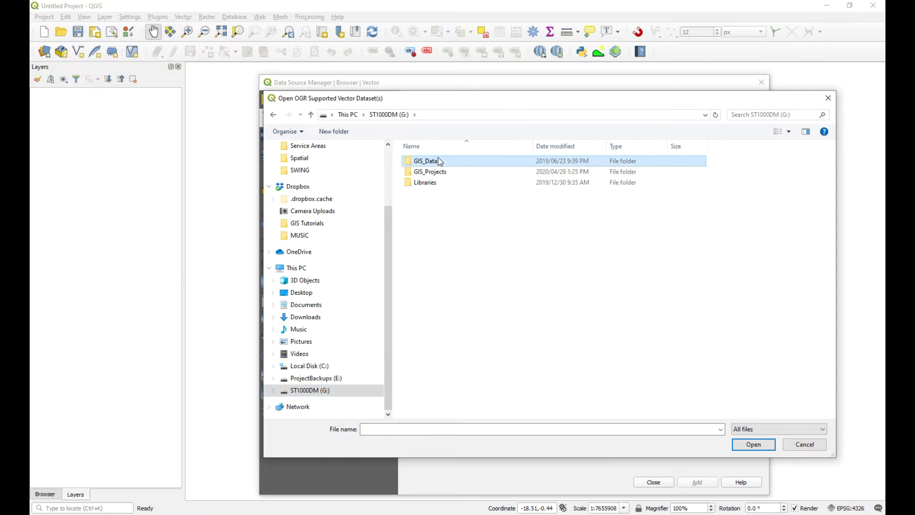
pyautogui.doubleClick(424, 160)
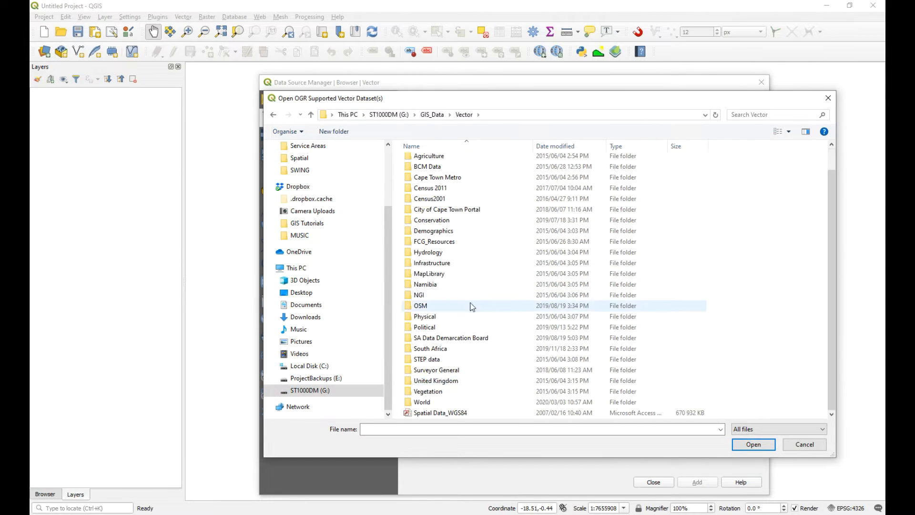
pyautogui.doubleClick(429, 349)
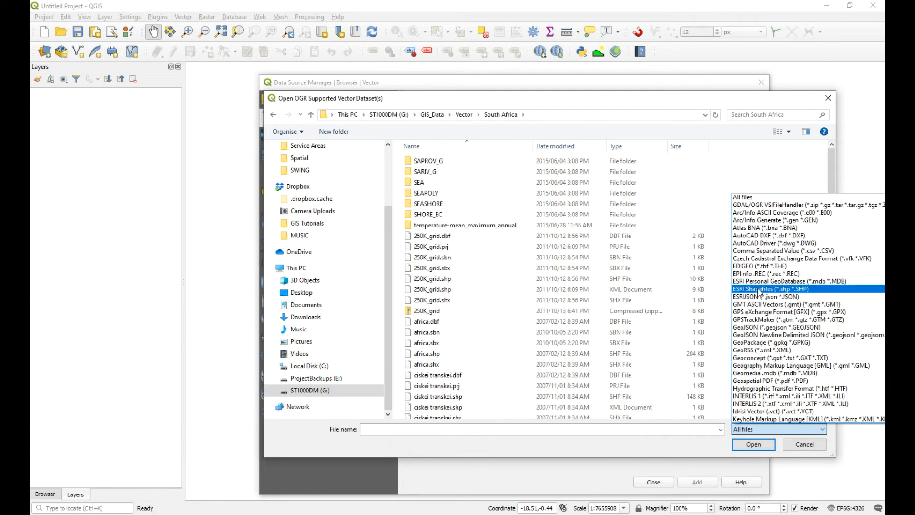
pyautogui.click(766, 289)
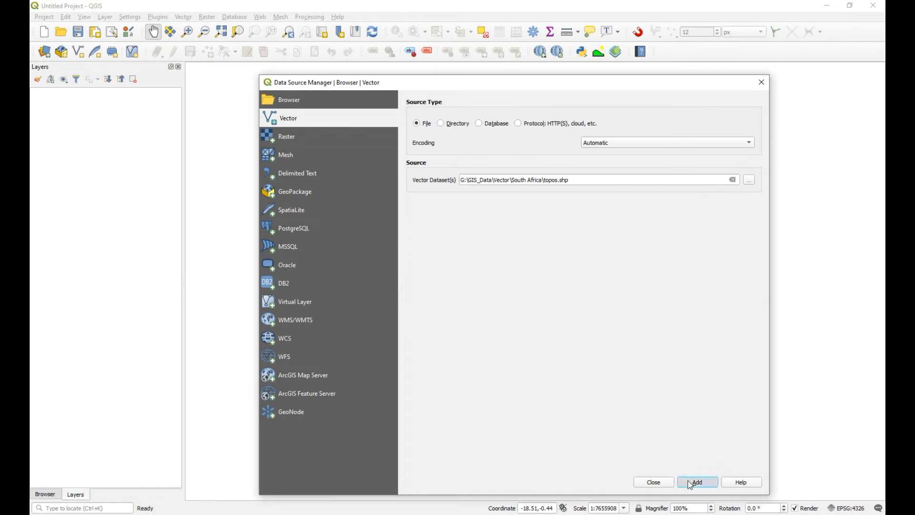
# - Add the topos layer and sort its attribute table by TILE_NAME
pyautogui.click(695, 482)
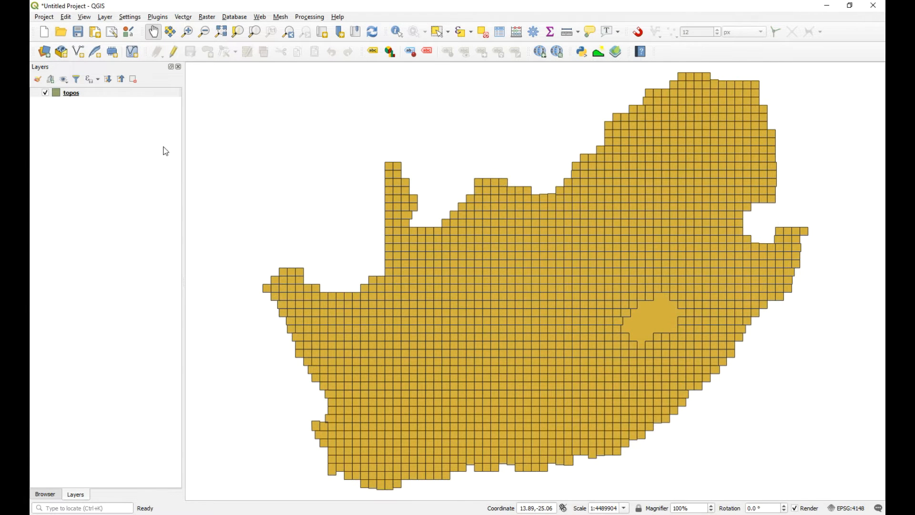
pyautogui.click(70, 92)
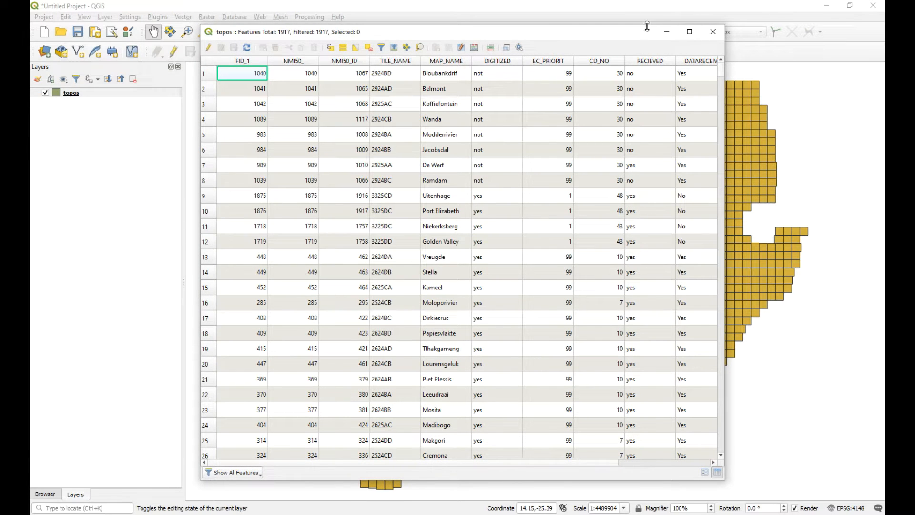
pyautogui.click(394, 61)
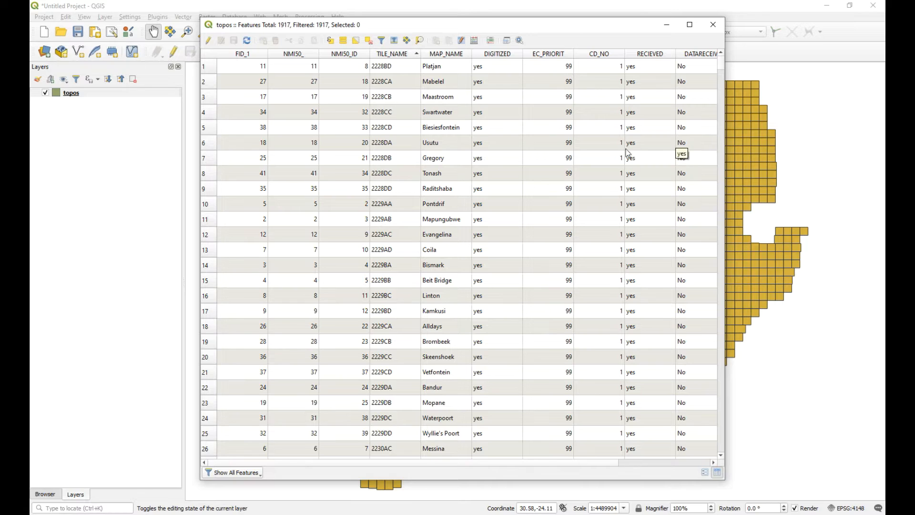
# - Select the Sani Pass, Underberg, Himeville and Pevensey tile rows
pyautogui.scroll(-3)
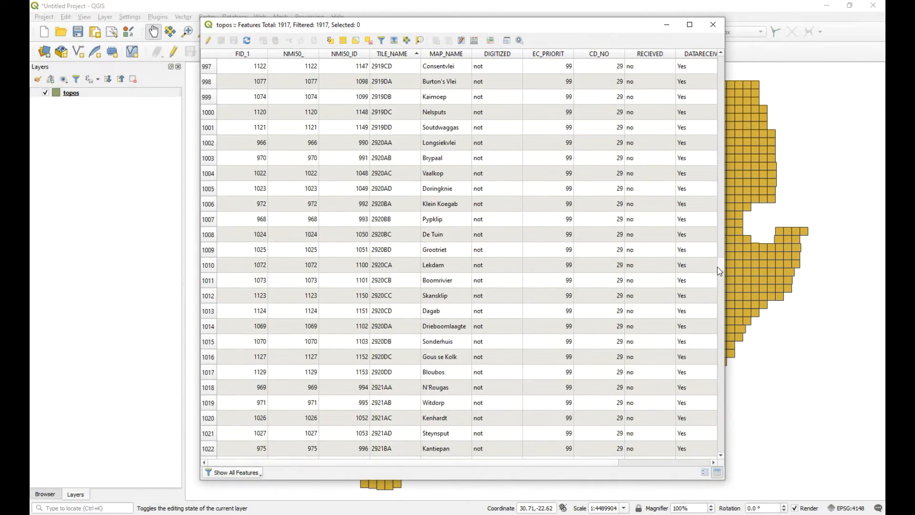
pyautogui.scroll(-3)
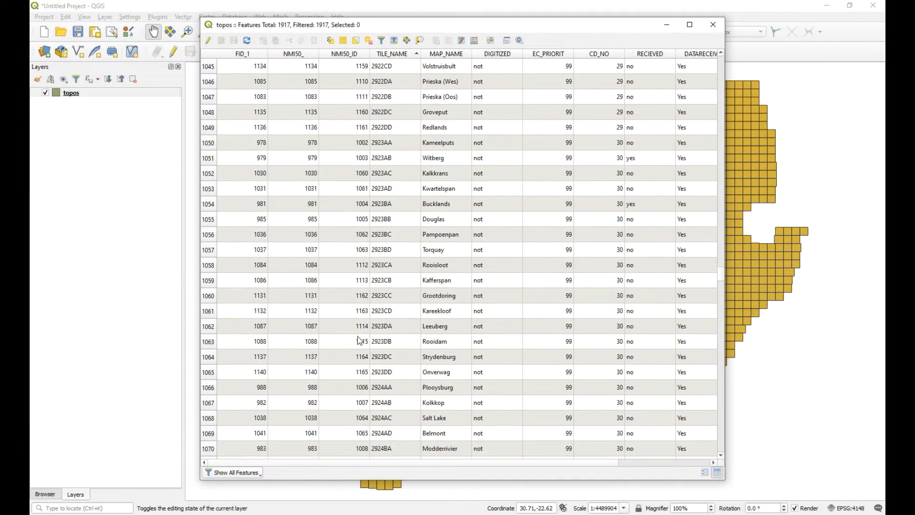
pyautogui.scroll(-3)
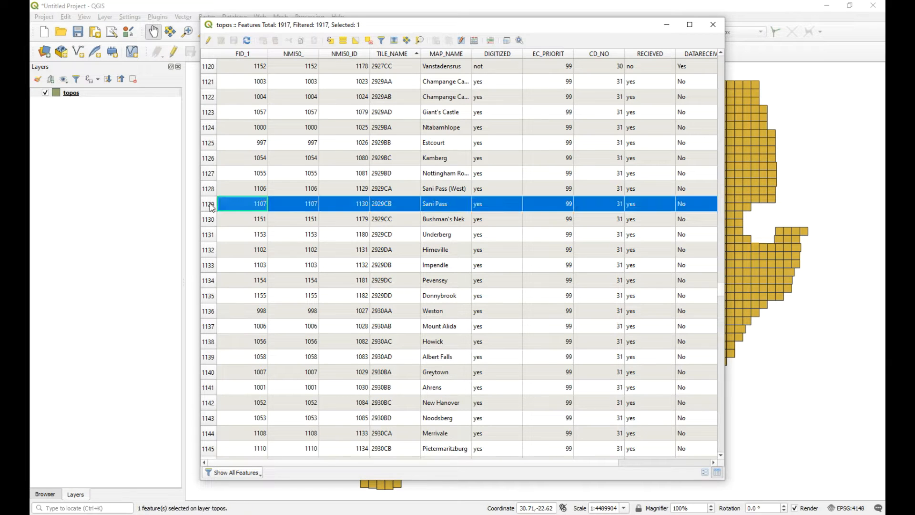
pyautogui.moveTo(211, 207)
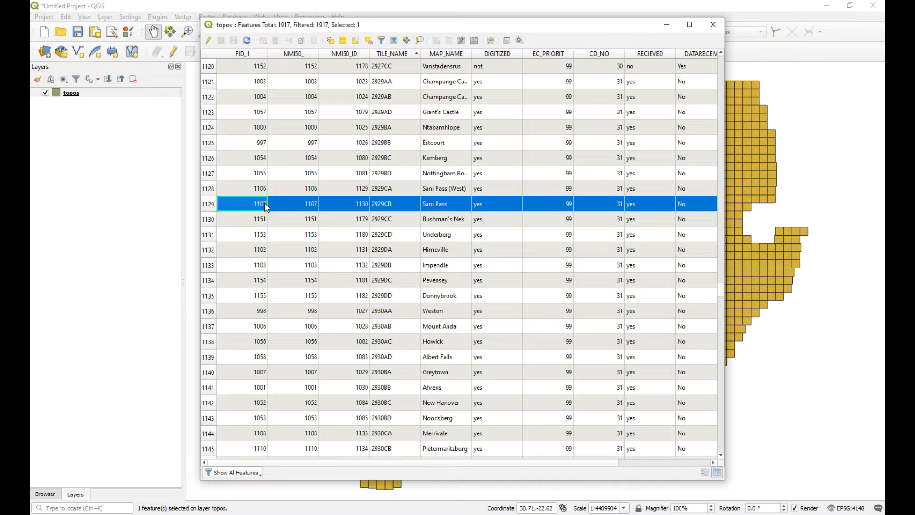
pyautogui.moveTo(281, 214)
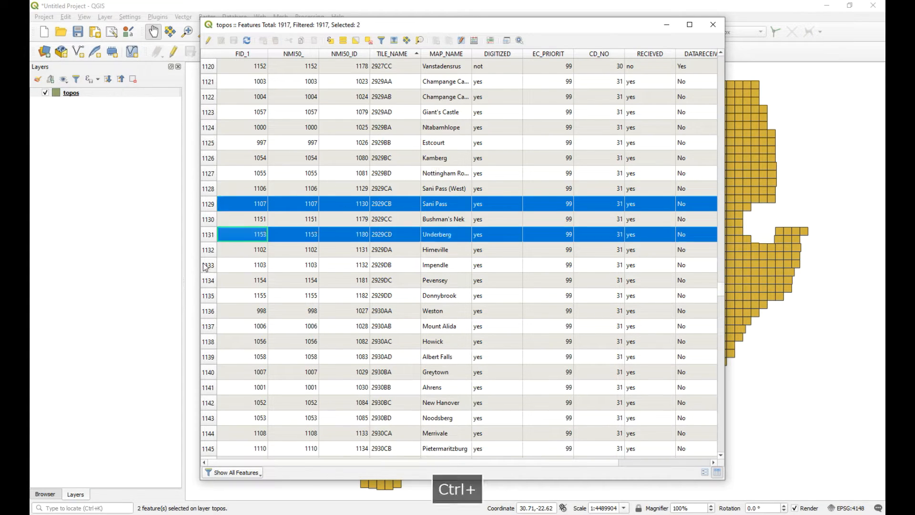
pyautogui.click(242, 250)
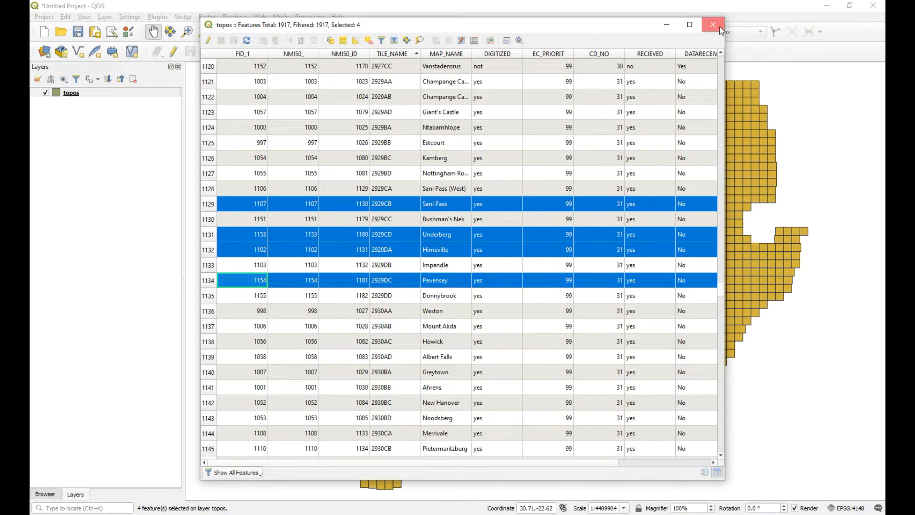
# - Zoom to the four selected tiles and set the topos symbology fill style to No Brush
pyautogui.click(710, 23)
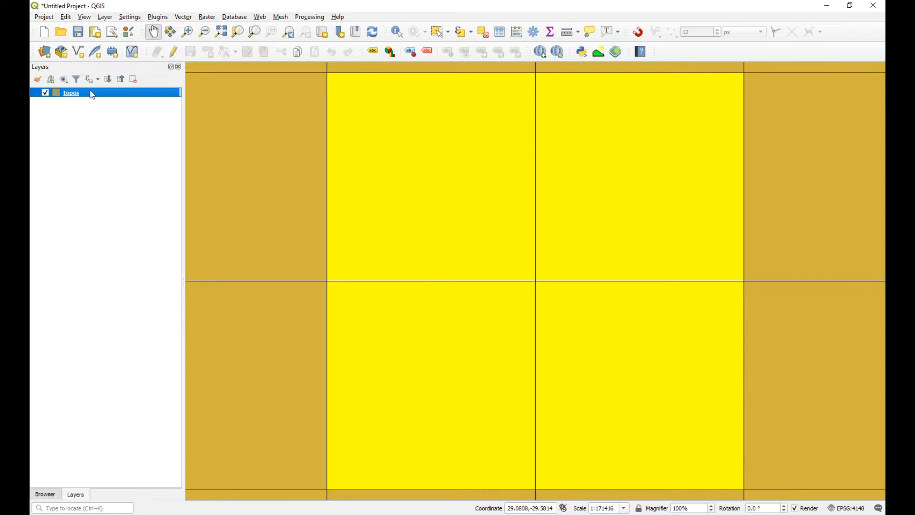
pyautogui.rightClick(70, 93)
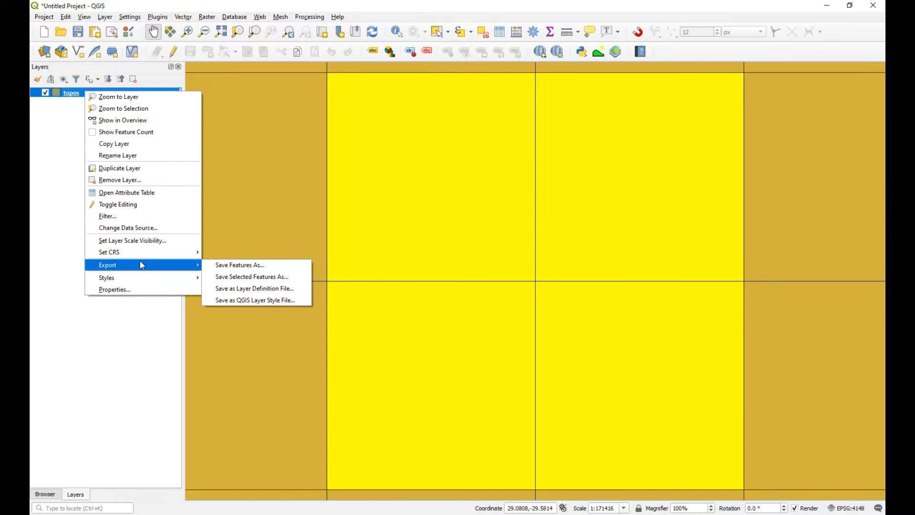
pyautogui.click(114, 290)
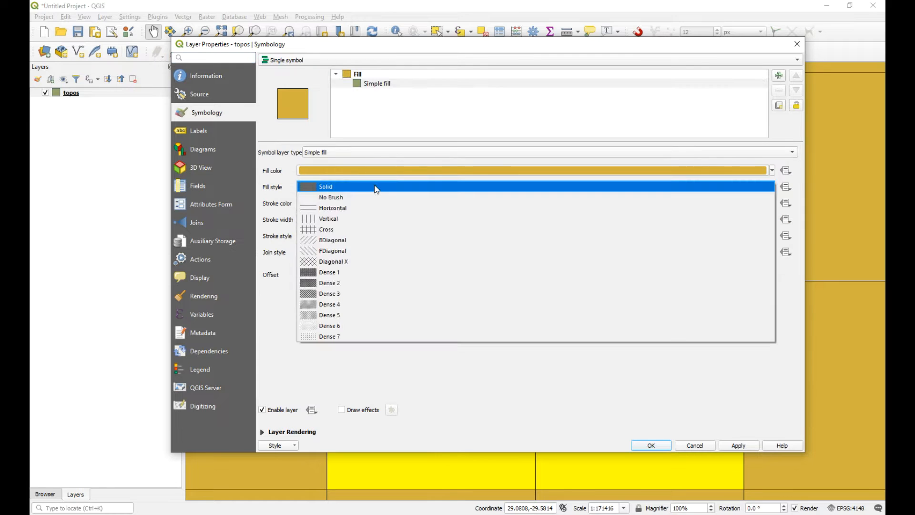
pyautogui.click(330, 196)
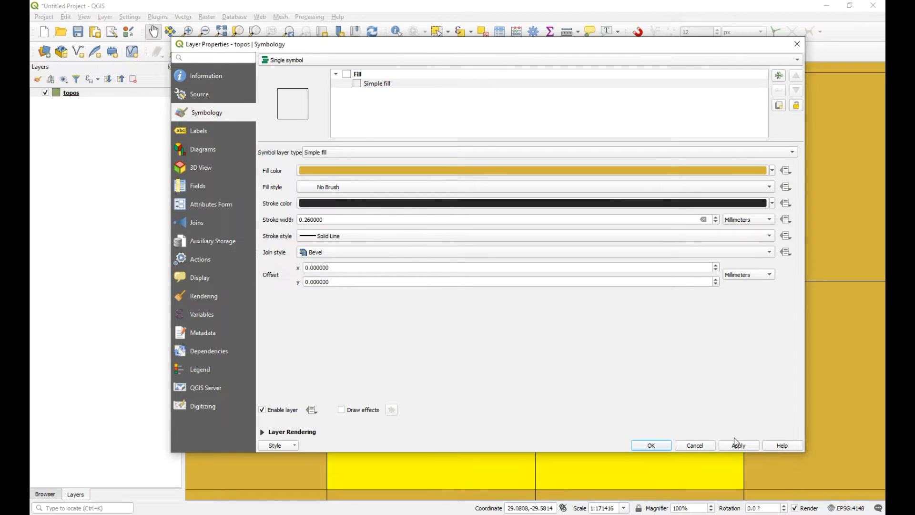
# - Apply the hollow fill and label the tiles with TILE_NAME at text size 14
pyautogui.click(651, 445)
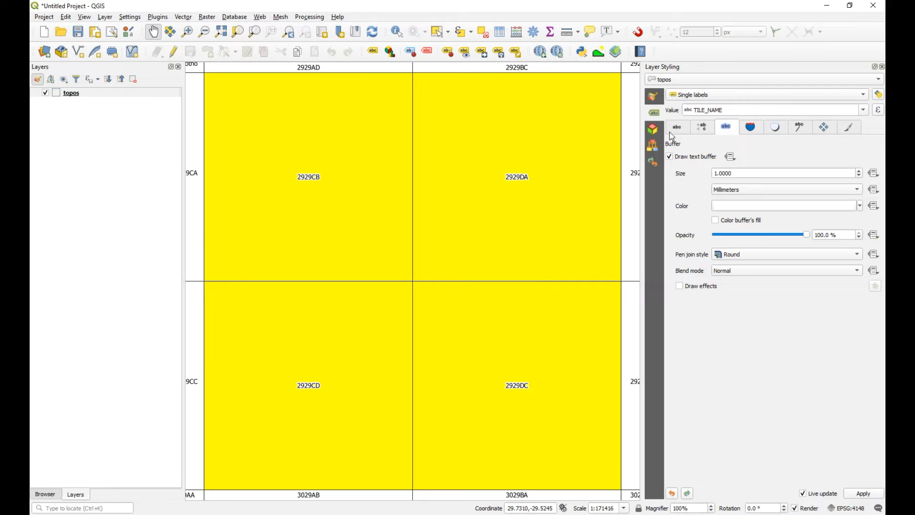
pyautogui.click(677, 125)
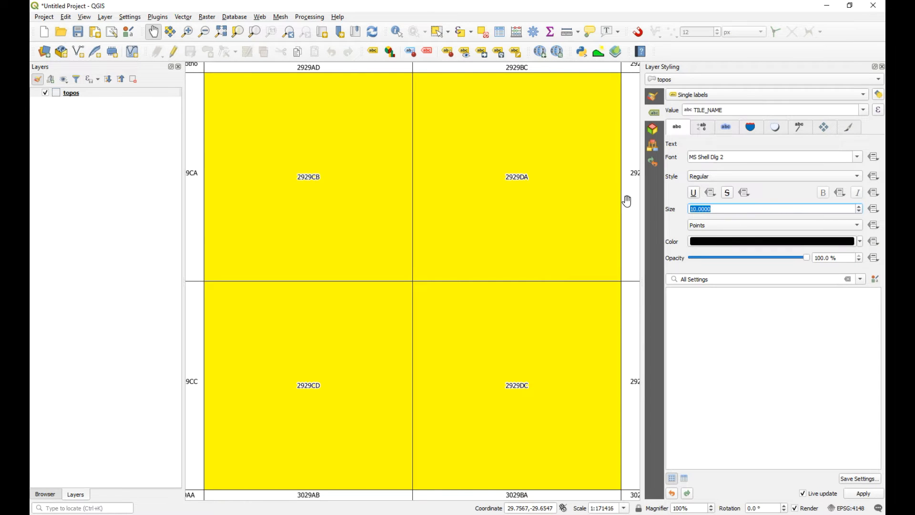
pyautogui.write('14')
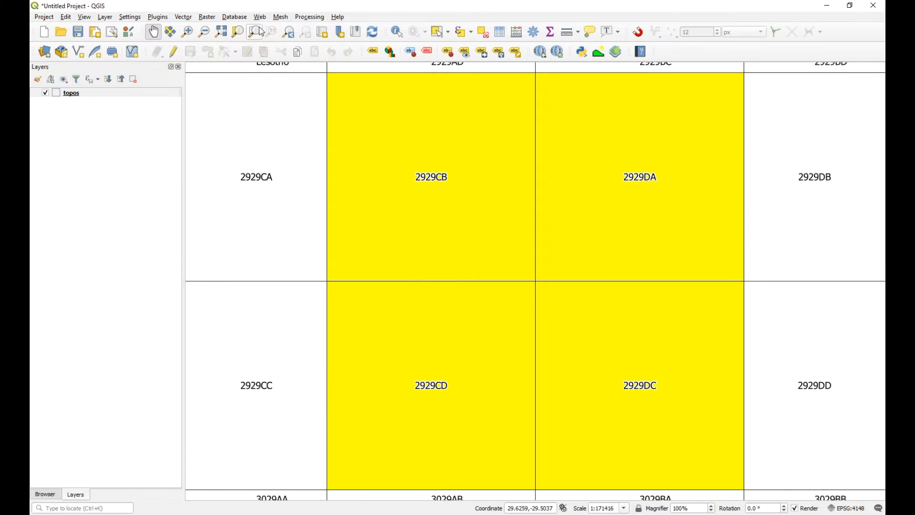
# - Add the OpenTopoMap basemap beneath the labelled topos grid
pyautogui.click(259, 17)
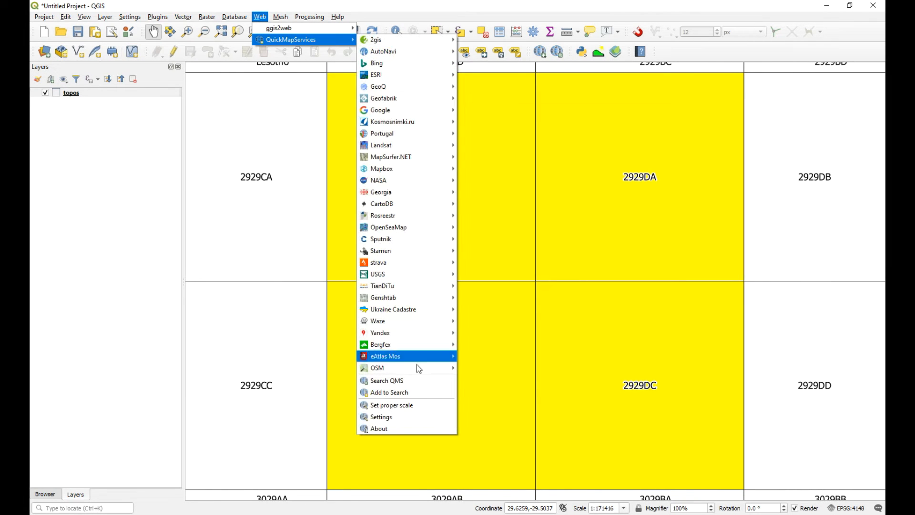
pyautogui.moveTo(378, 368)
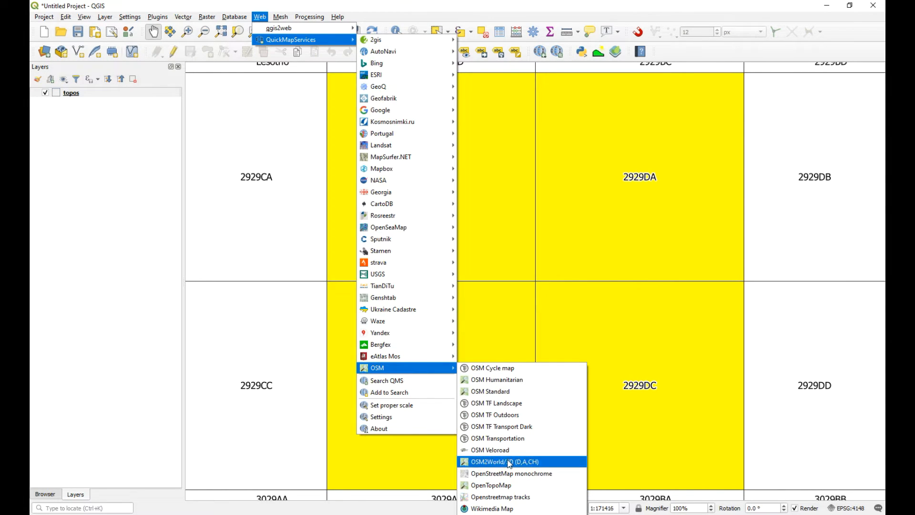
pyautogui.click(494, 485)
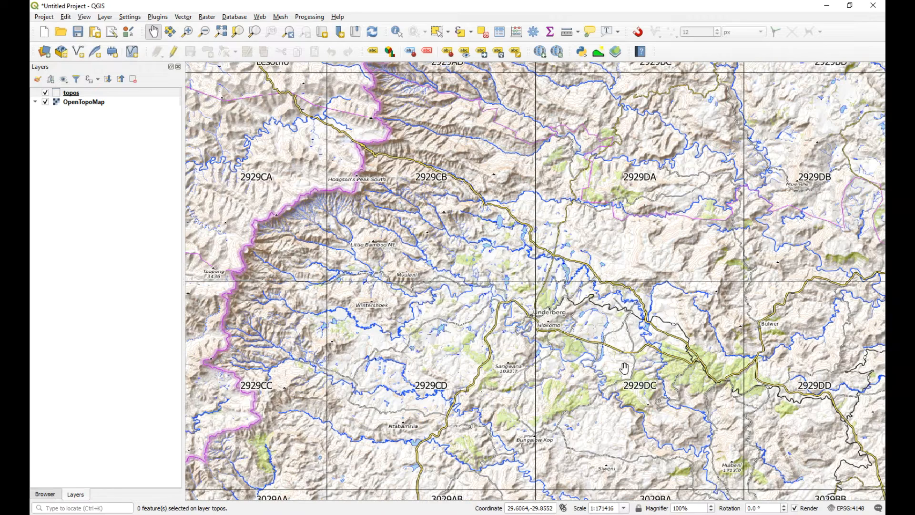
pyautogui.moveTo(282, 246)
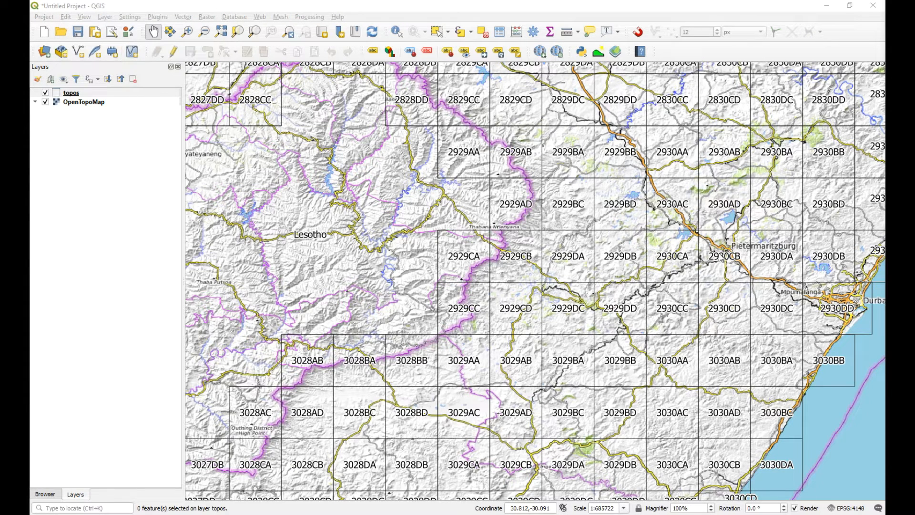
# - Show the 30mSRTM info note and mark the dwtkns.com download link line
pyautogui.press('F5')
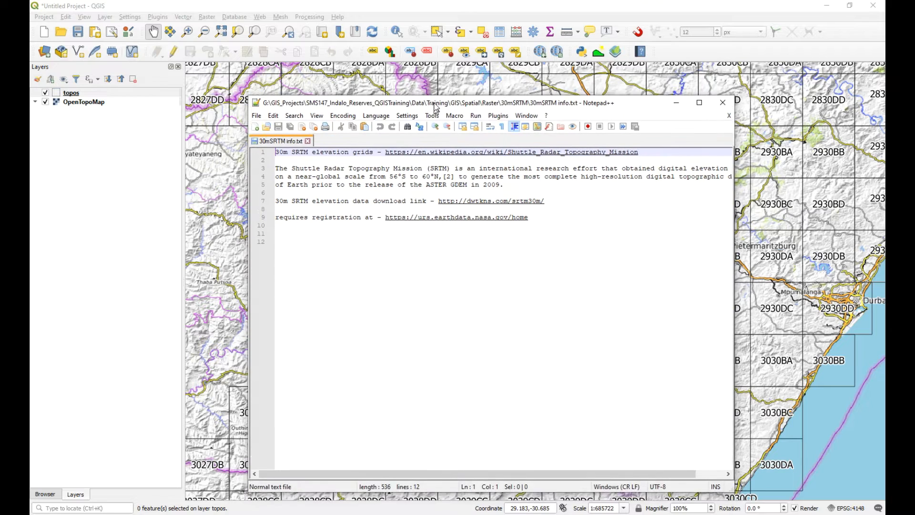
pyautogui.moveTo(435, 102); pyautogui.dragTo(435, 89)
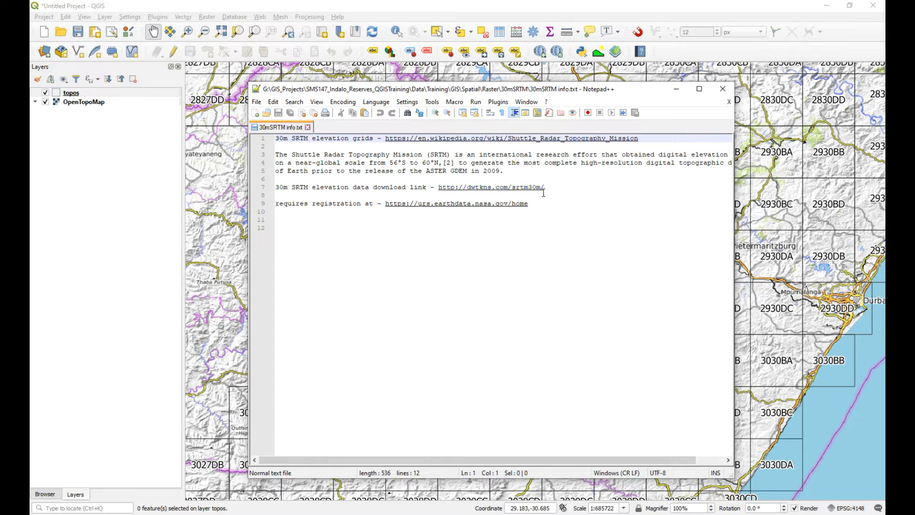
pyautogui.moveTo(484, 195)
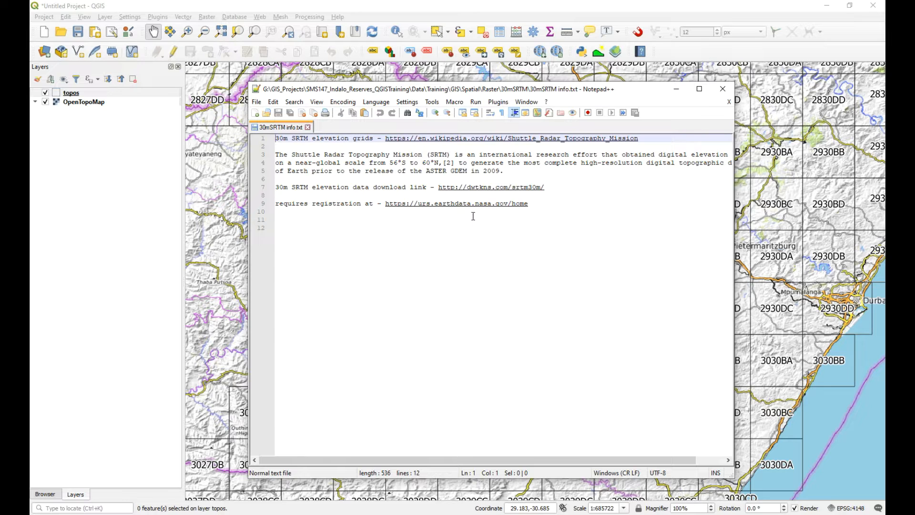
pyautogui.moveTo(480, 192)
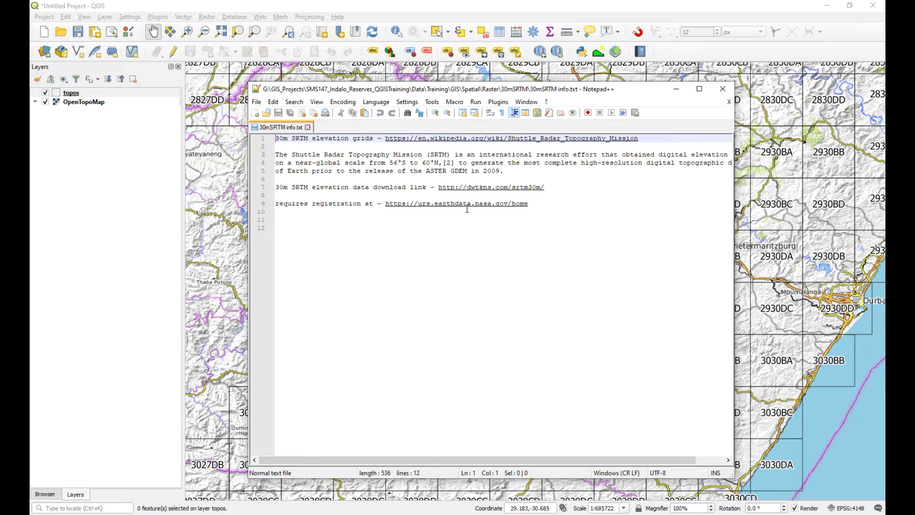
pyautogui.moveTo(488, 189)
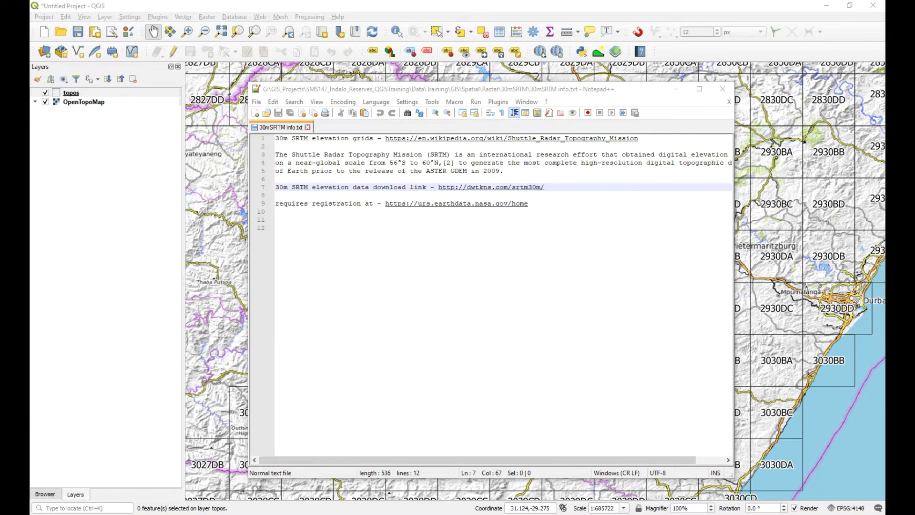
pyautogui.click(492, 187)
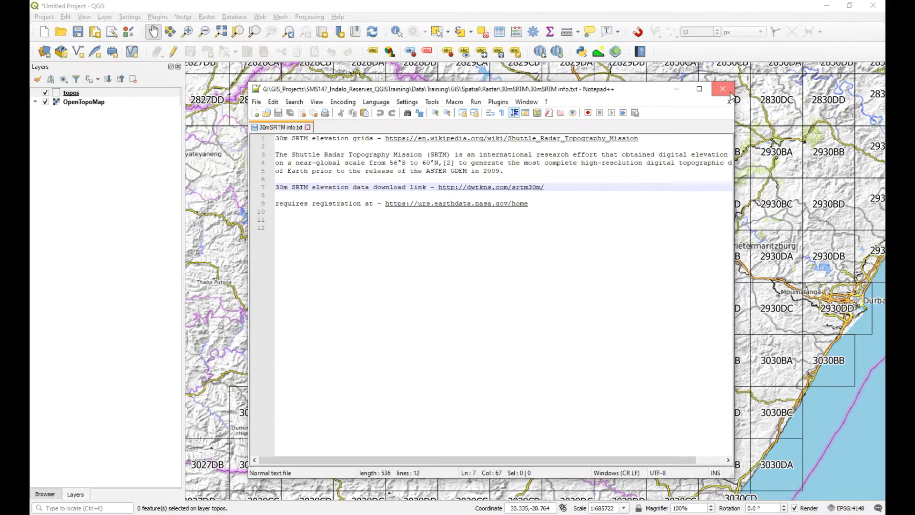
# - Close the notes and zoom the canvas onto sheets 2929CB, 2929DA, 2929CD and 2929DC
pyautogui.click(723, 89)
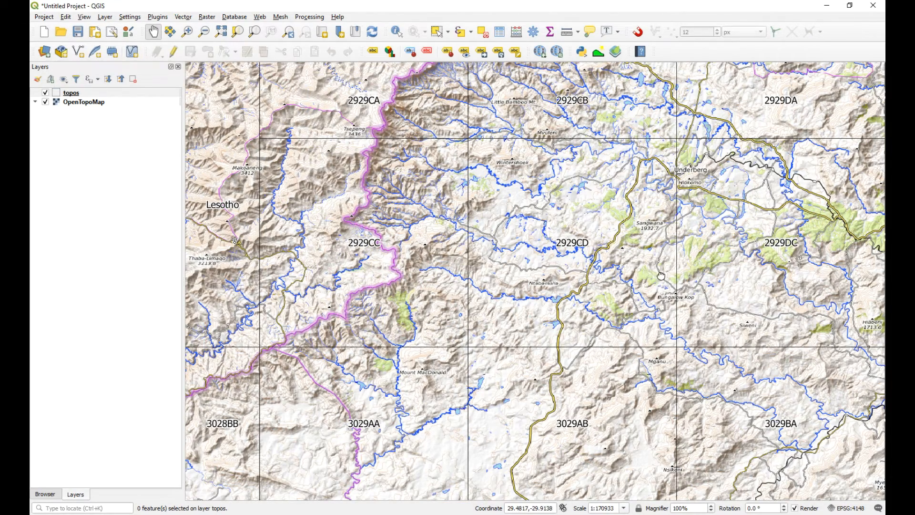
pyautogui.moveTo(660, 275); pyautogui.dragTo(569, 336)
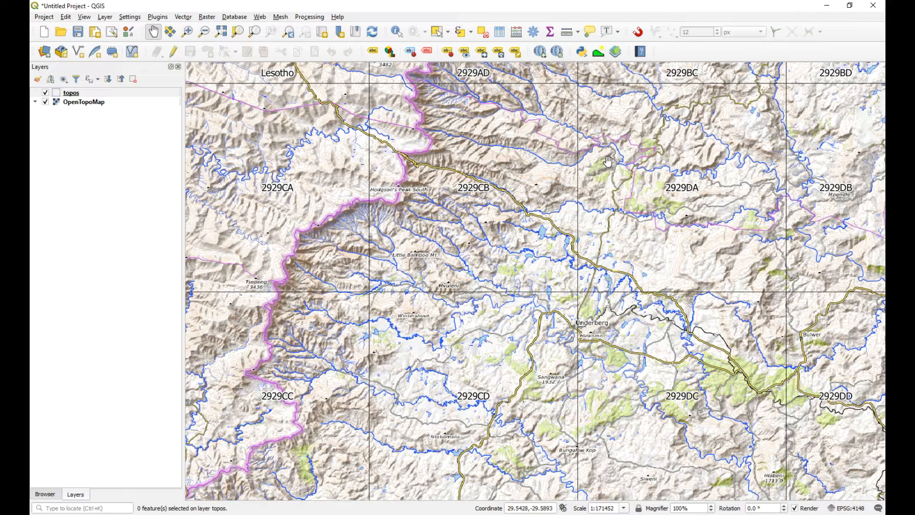
pyautogui.scroll(-3)
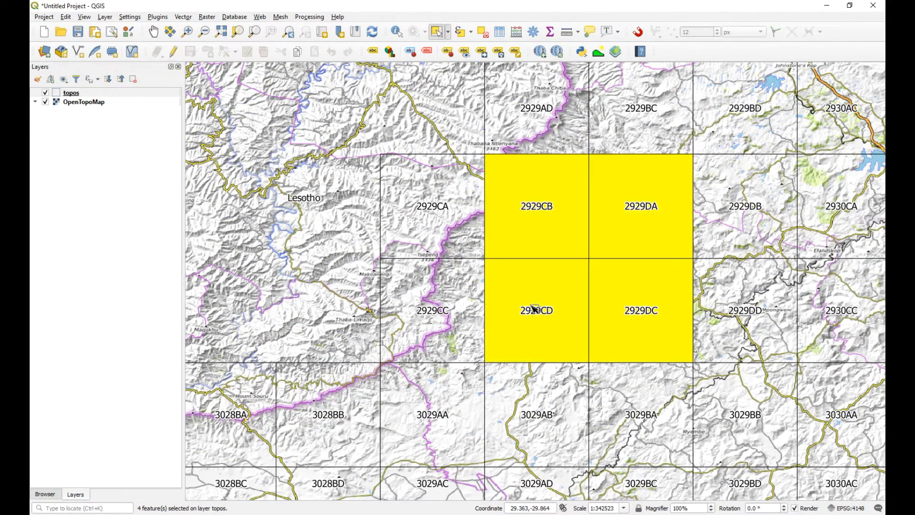
pyautogui.scroll(-3)
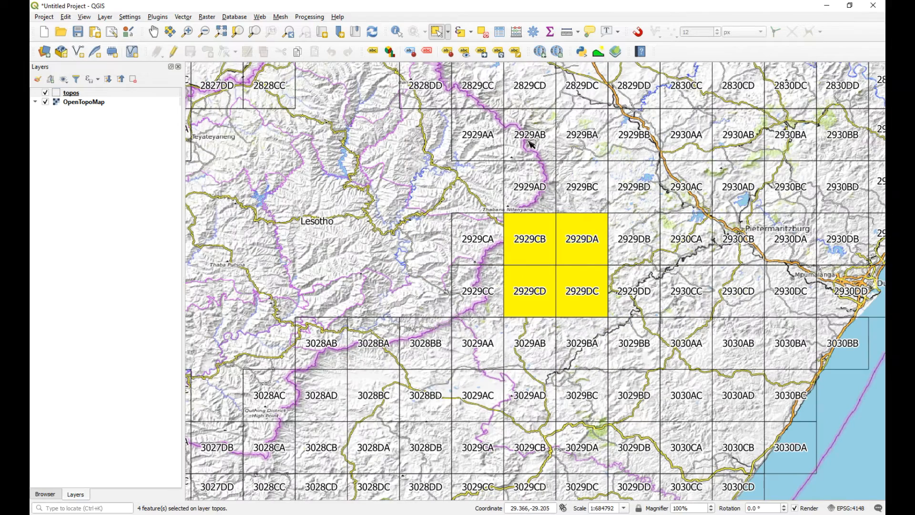
pyautogui.moveTo(583, 259)
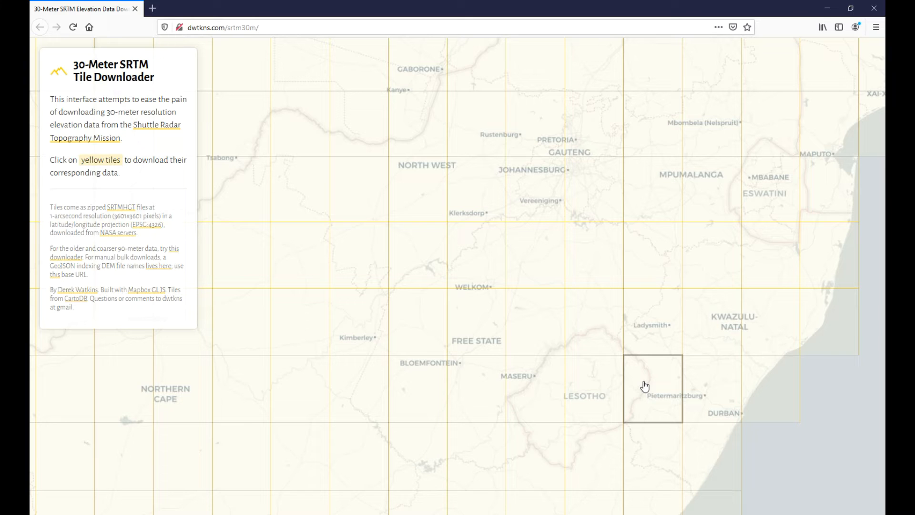
pyautogui.moveTo(648, 388)
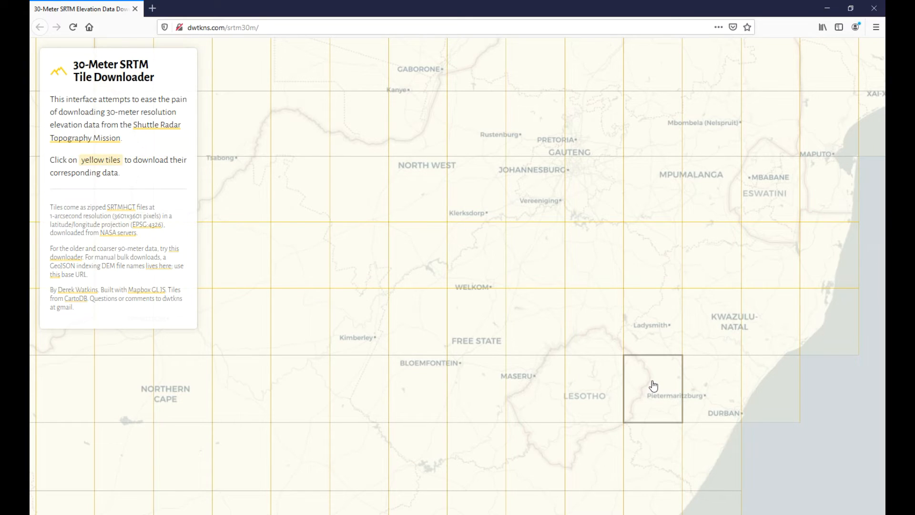
# - Download the S30E029 DEM near Pietermaritzburg, logging in to Earthdata and saving the zip
pyautogui.click(654, 384)
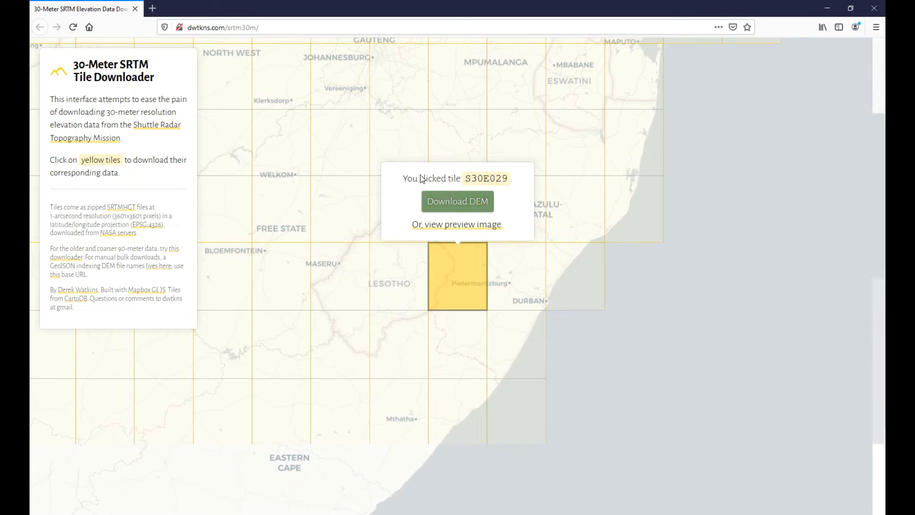
pyautogui.click(458, 201)
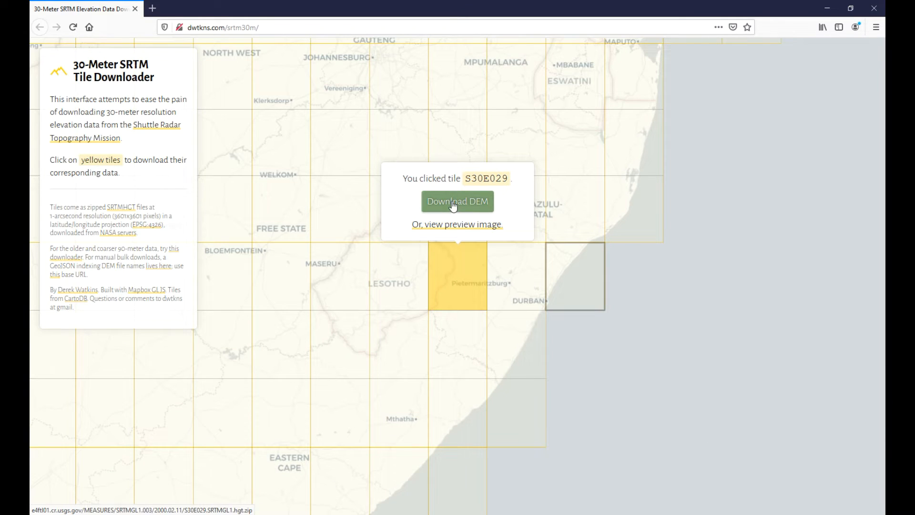
pyautogui.click(457, 202)
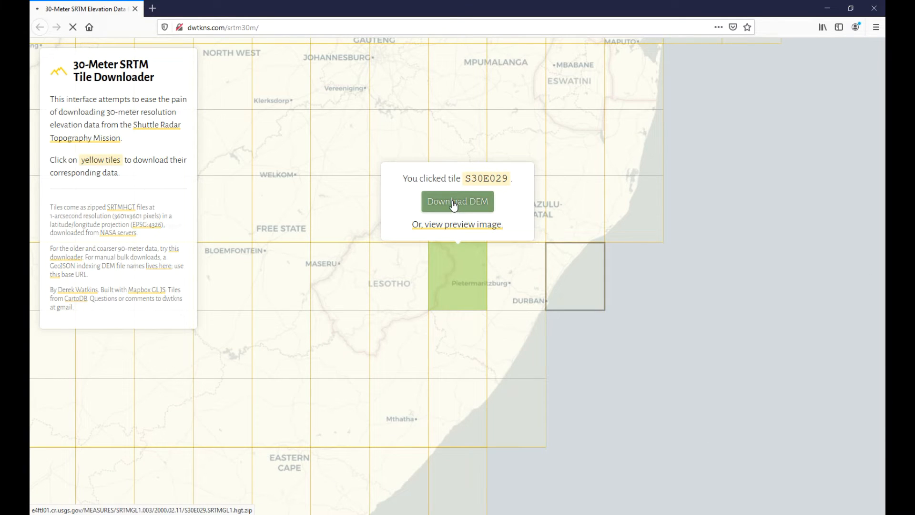
pyautogui.click(458, 201)
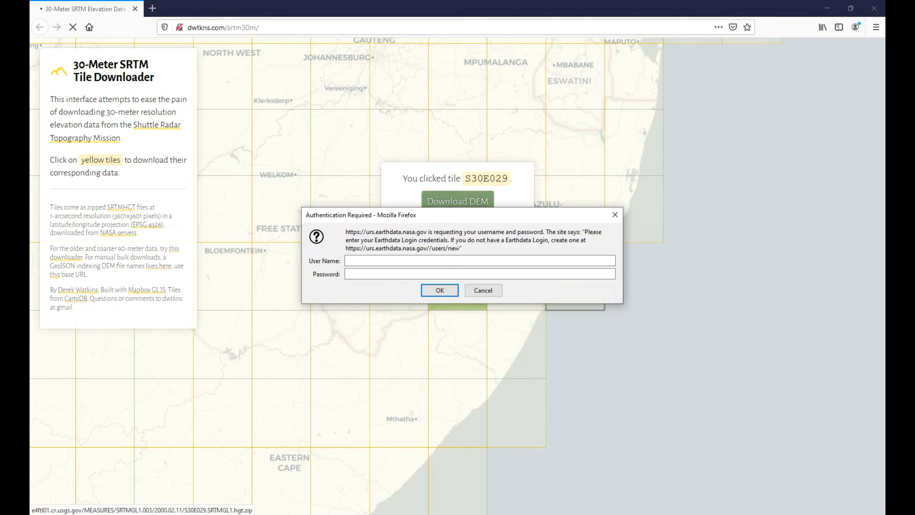
pyautogui.click(438, 290)
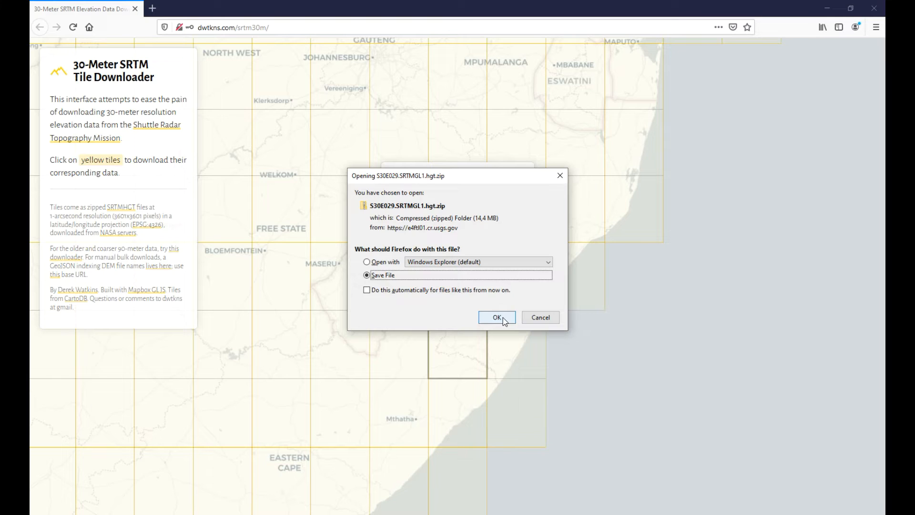
pyautogui.click(496, 317)
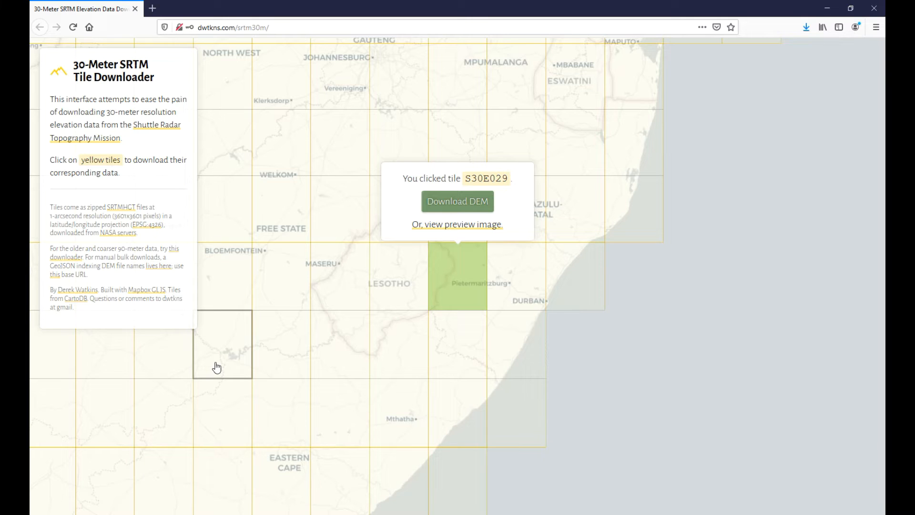
# - Reload the downloader page and go to the folder holding the downloaded tile
pyautogui.press('F5')
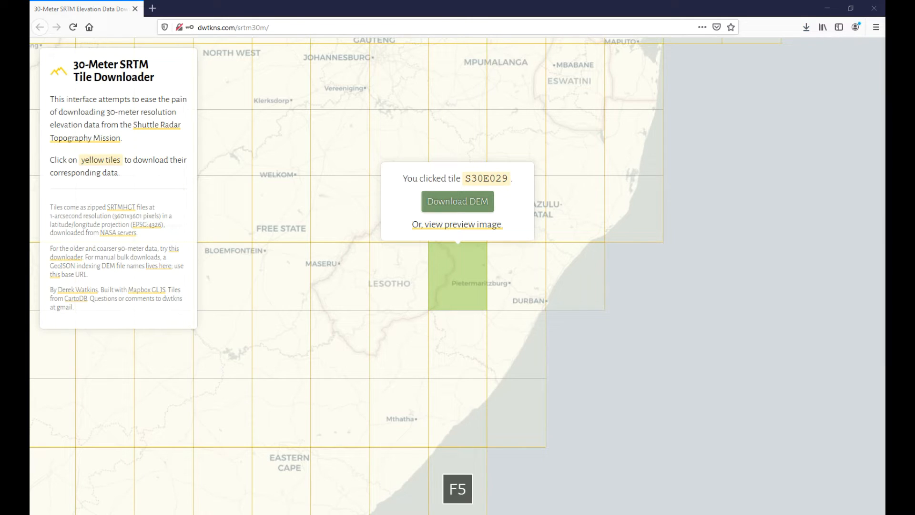
pyautogui.click(457, 201)
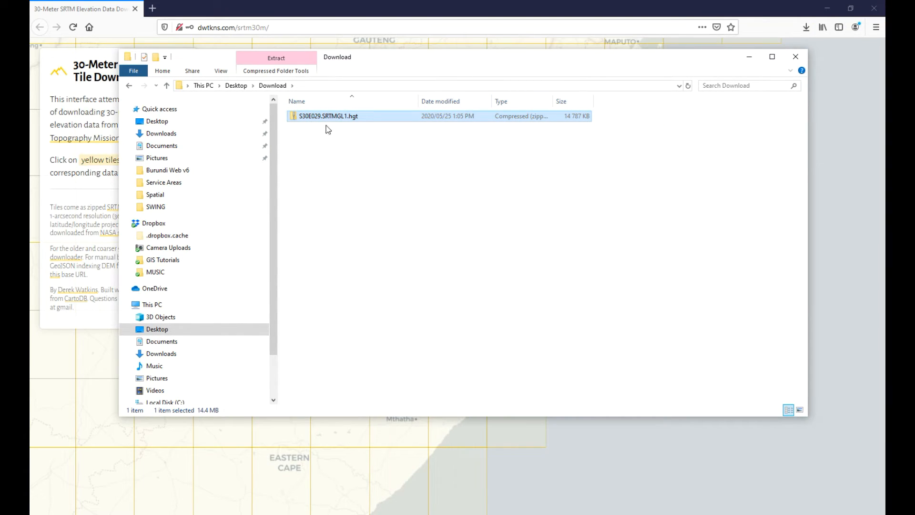
# - Extract S30E029.SRTMGL1.hgt.zip and open the folder containing S30E029.hgt
pyautogui.rightClick(308, 116)
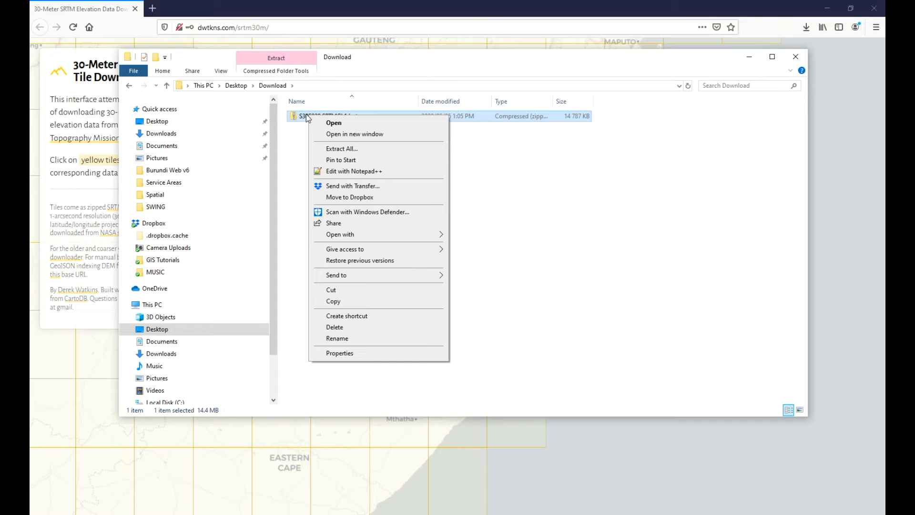
pyautogui.moveTo(417, 157)
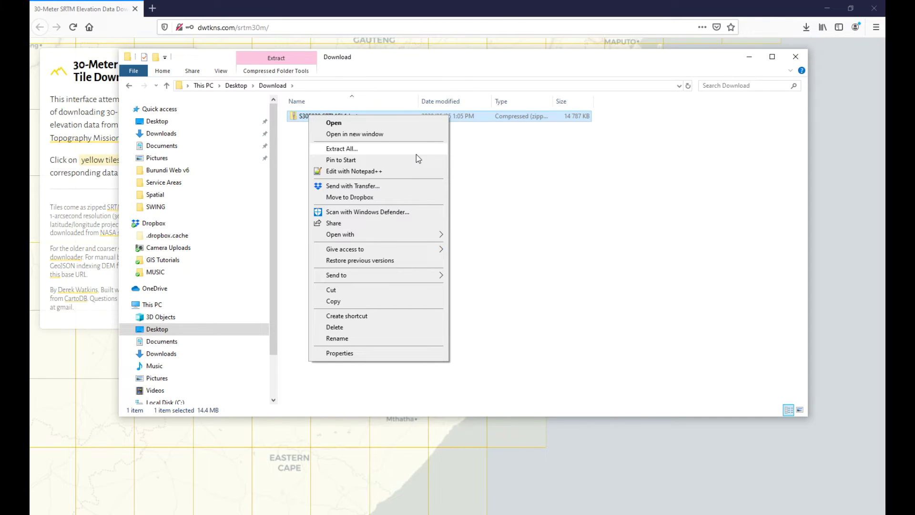
pyautogui.moveTo(389, 145)
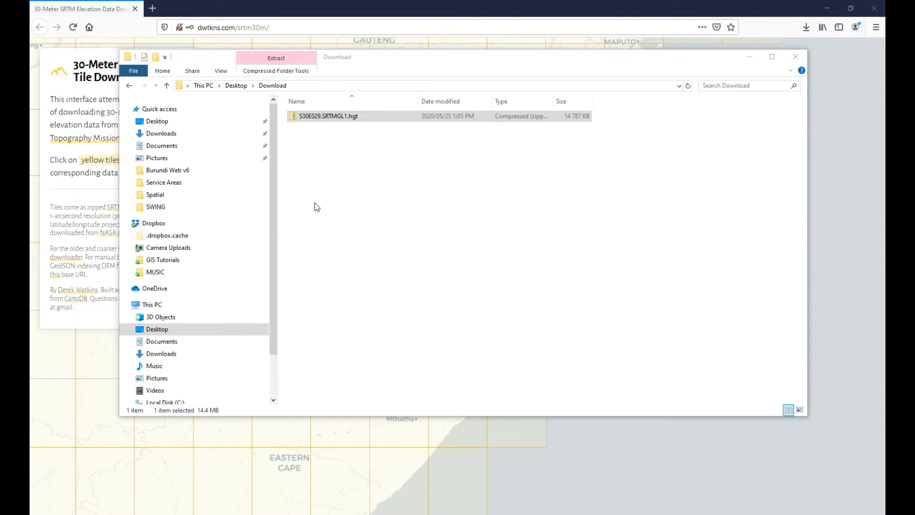
pyautogui.doubleClick(328, 115)
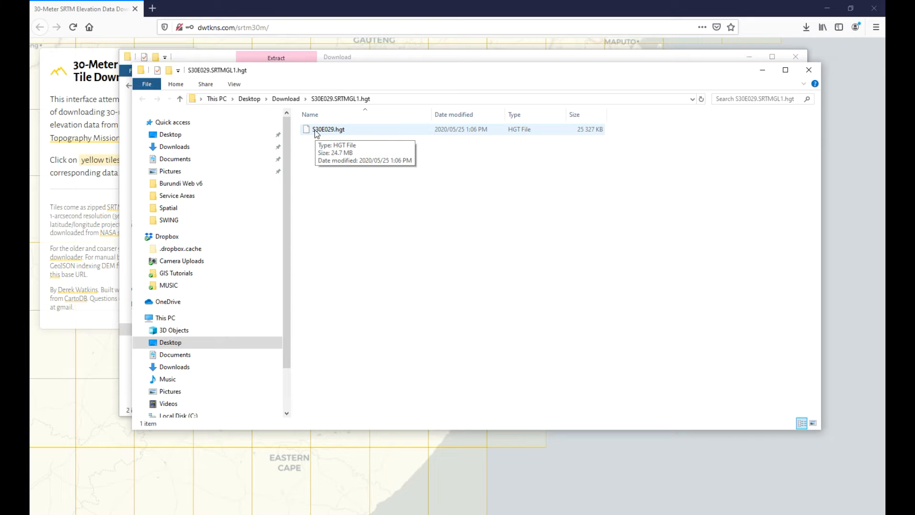
pyautogui.moveTo(347, 151)
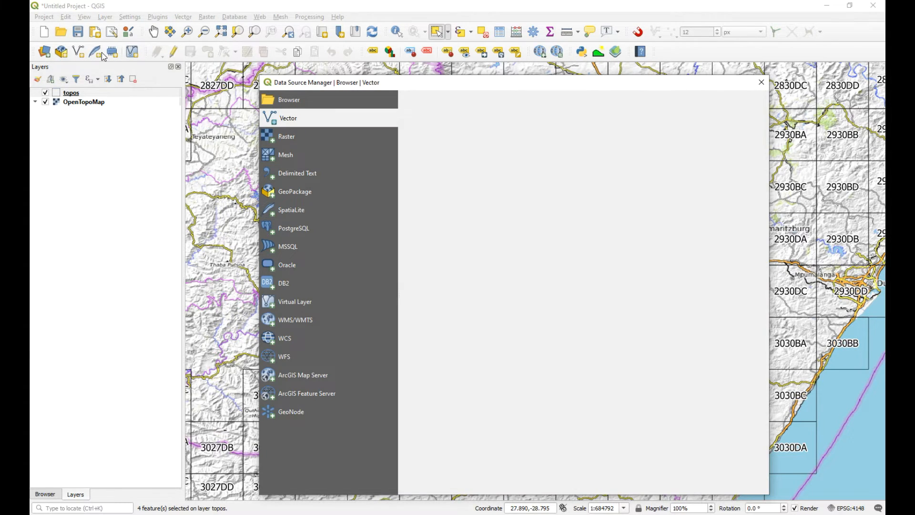
# - Add Desktop\Download\S30E029.SRTMGL1.hgt\S30E029.hgt as a raster layer
pyautogui.click(287, 136)
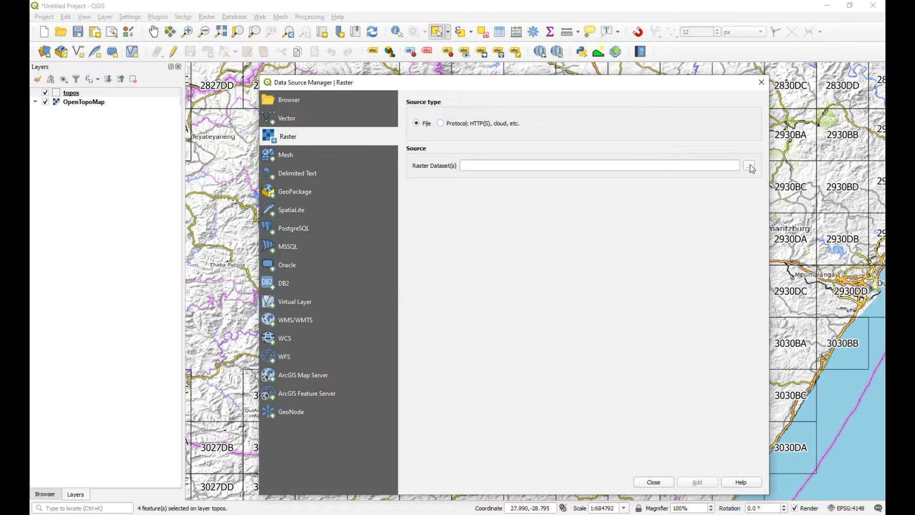
pyautogui.click(751, 165)
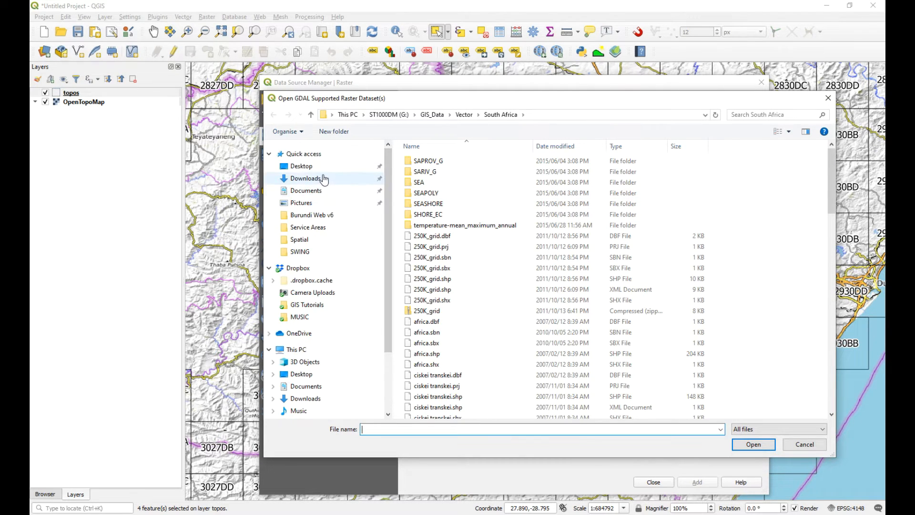
pyautogui.click(302, 166)
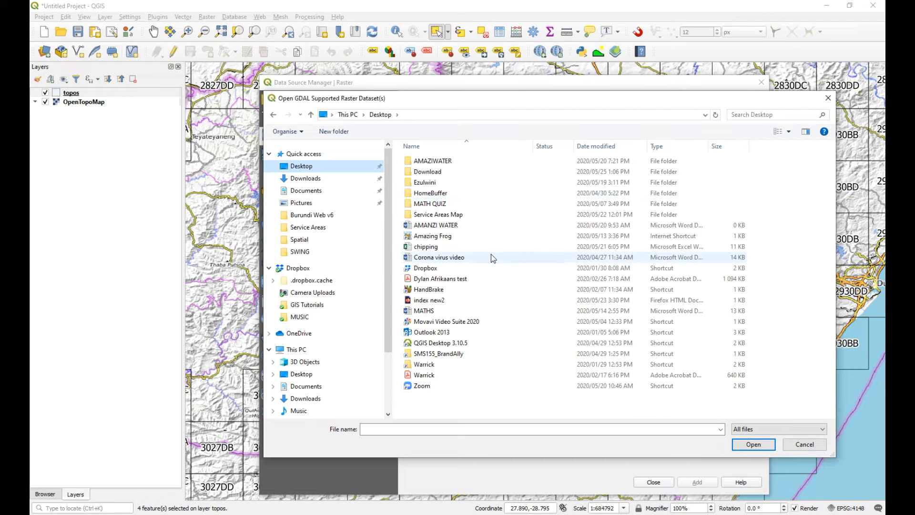
pyautogui.doubleClick(427, 172)
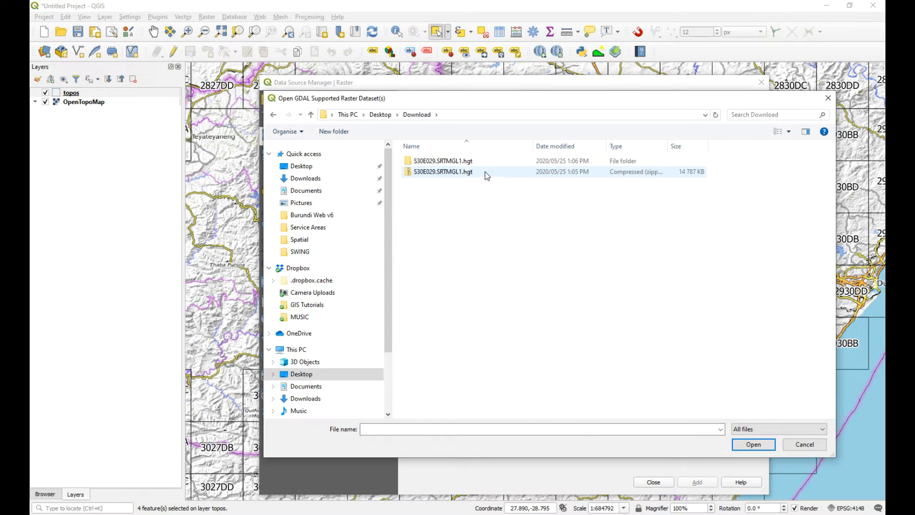
pyautogui.doubleClick(440, 160)
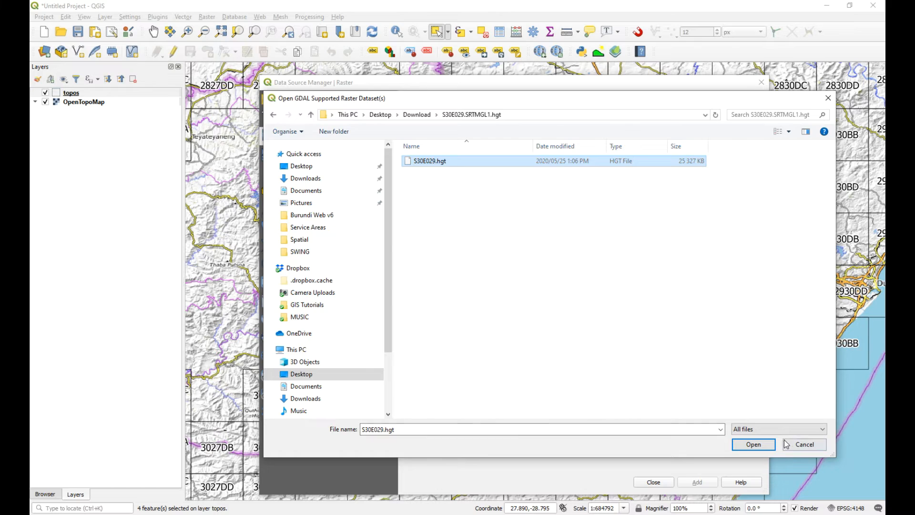
pyautogui.click(754, 444)
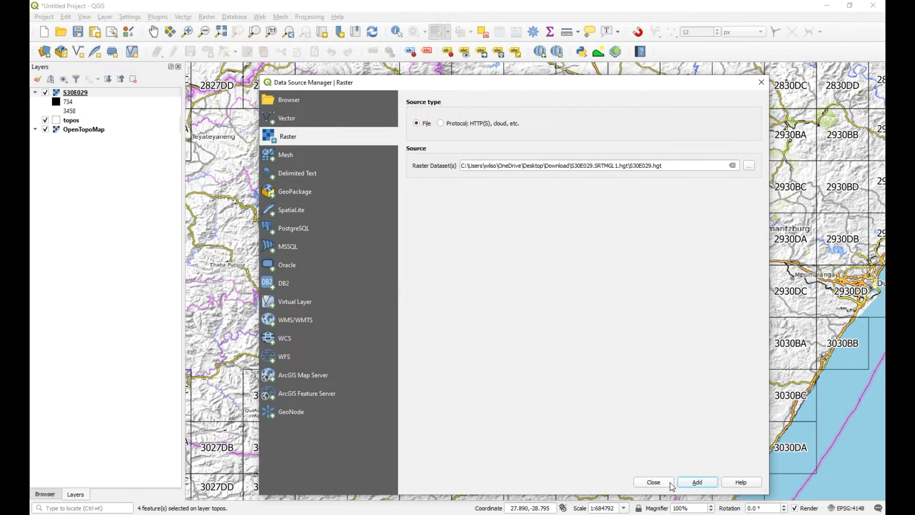
pyautogui.click(698, 482)
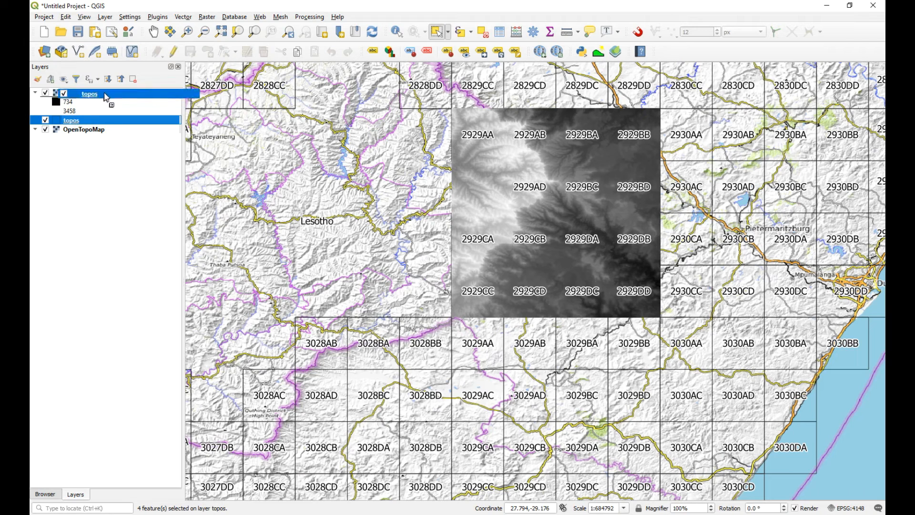
# - Set the topos layer's rendering opacity to 50% in its Symbology properties
pyautogui.rightClick(67, 94)
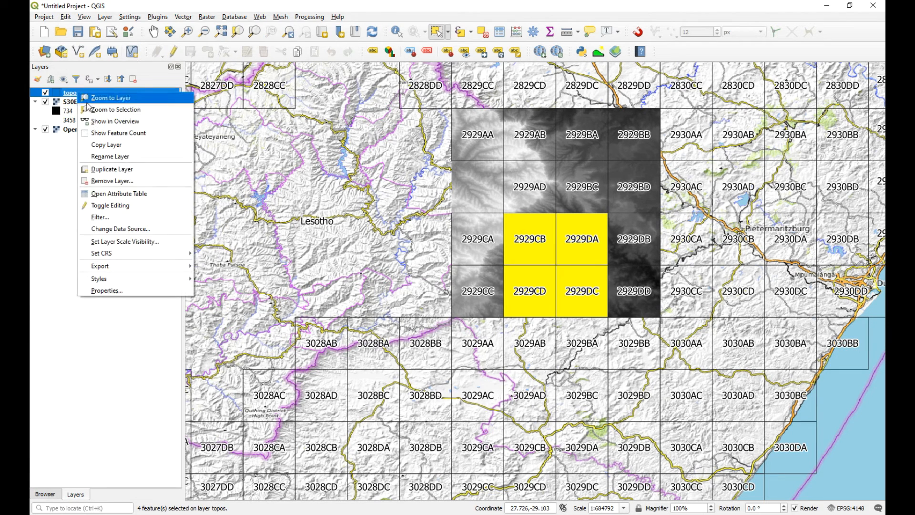
pyautogui.moveTo(95, 278)
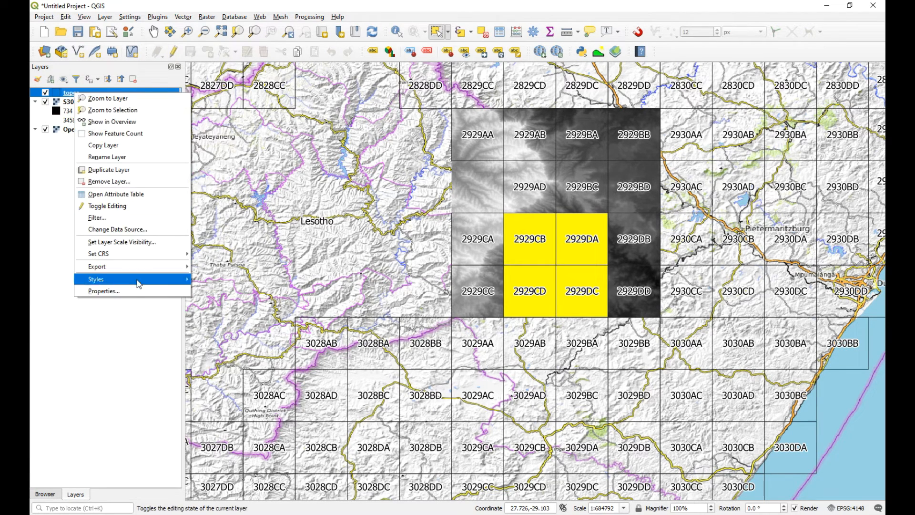
pyautogui.click(103, 291)
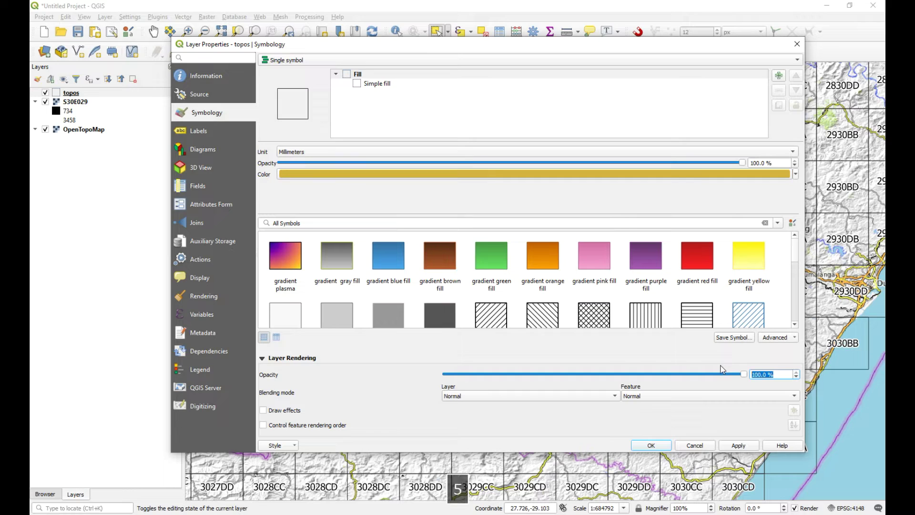
pyautogui.moveTo(742, 374); pyautogui.dragTo(594, 374)
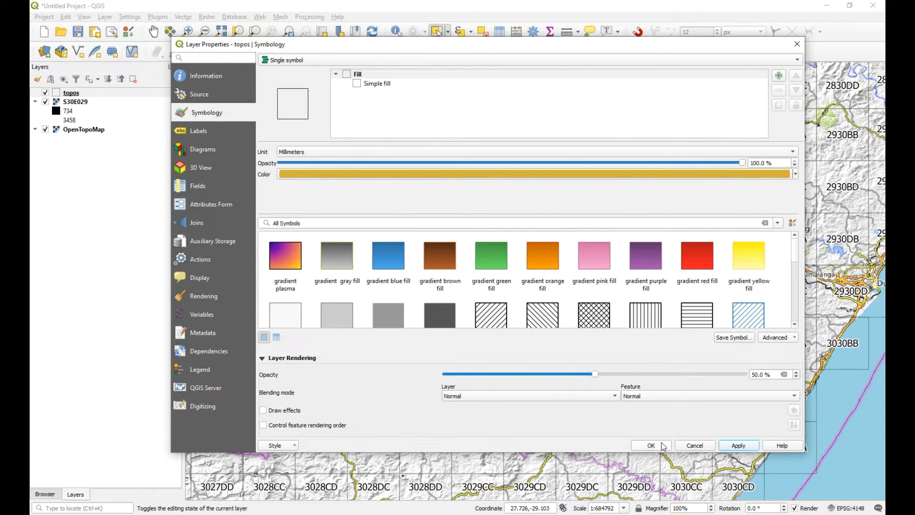
pyautogui.click(651, 445)
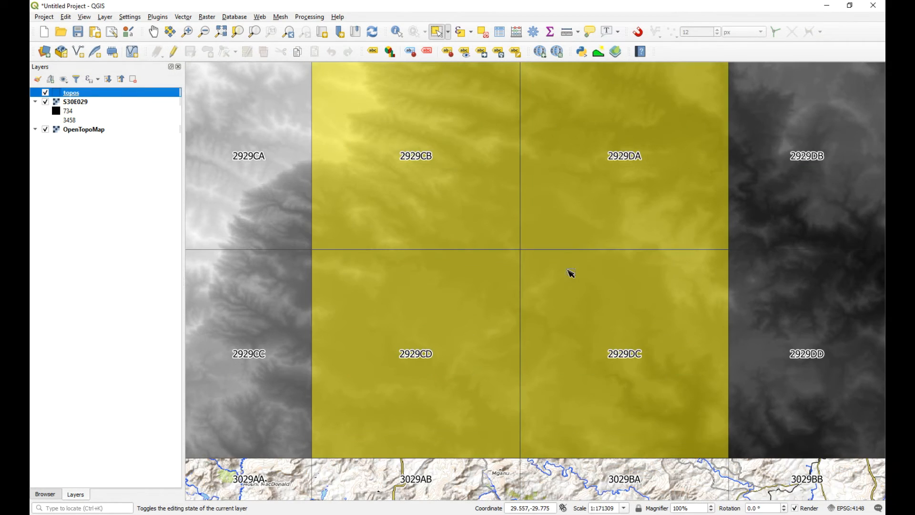
pyautogui.moveTo(273, 31)
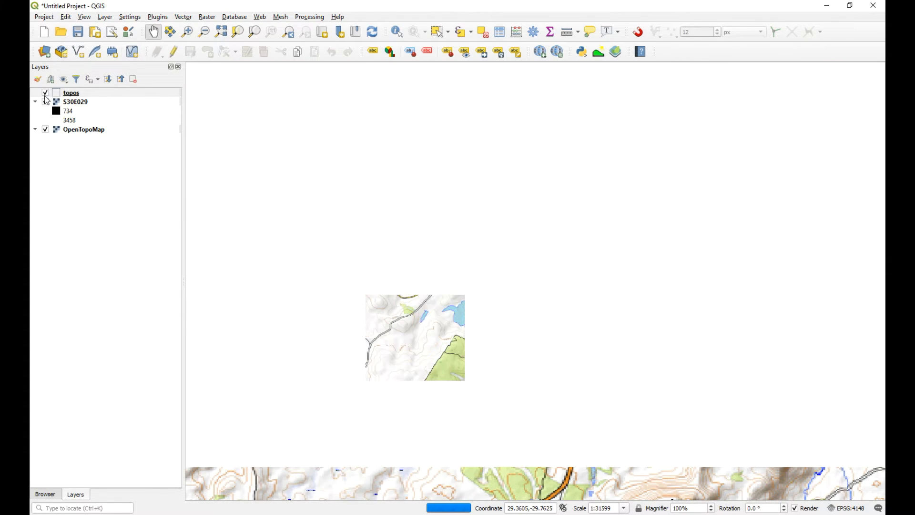
# - Hide topos and OpenTopoMap, then measure across a raster cell of S30E029 with Measure Line
pyautogui.click(45, 93)
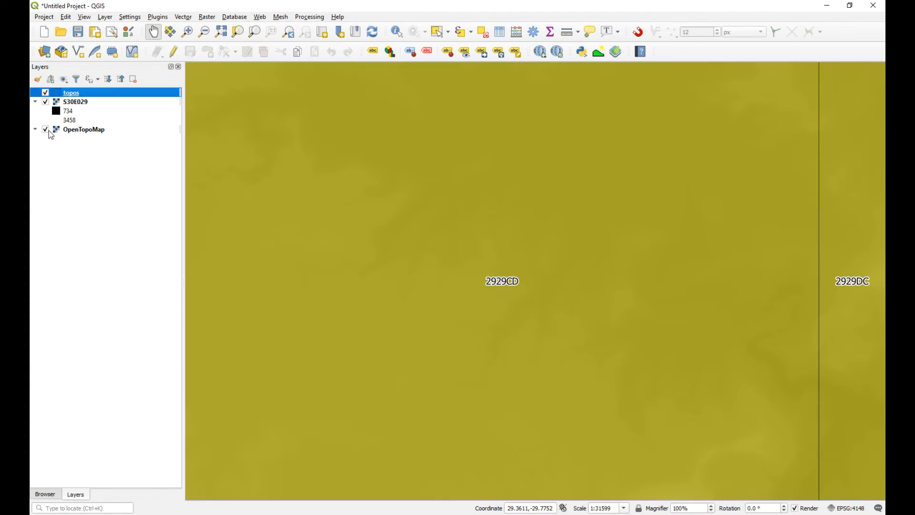
pyautogui.click(46, 93)
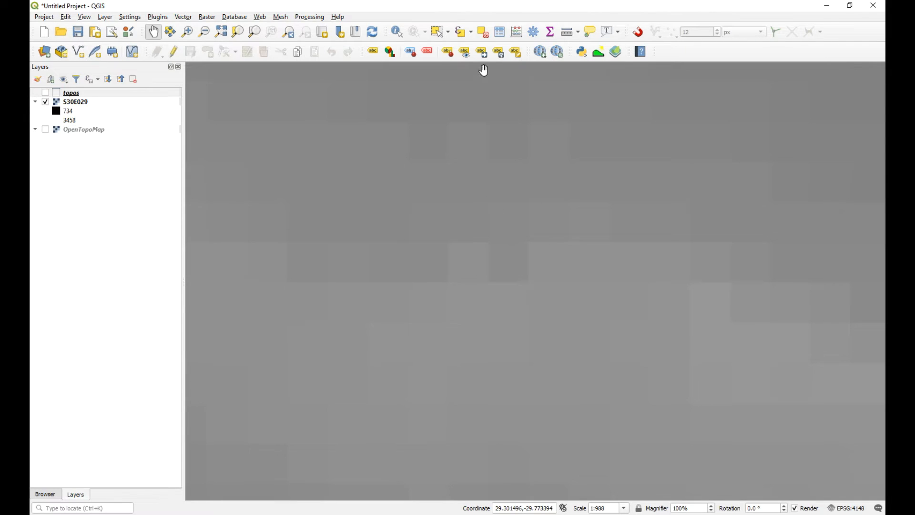
pyautogui.click(570, 30)
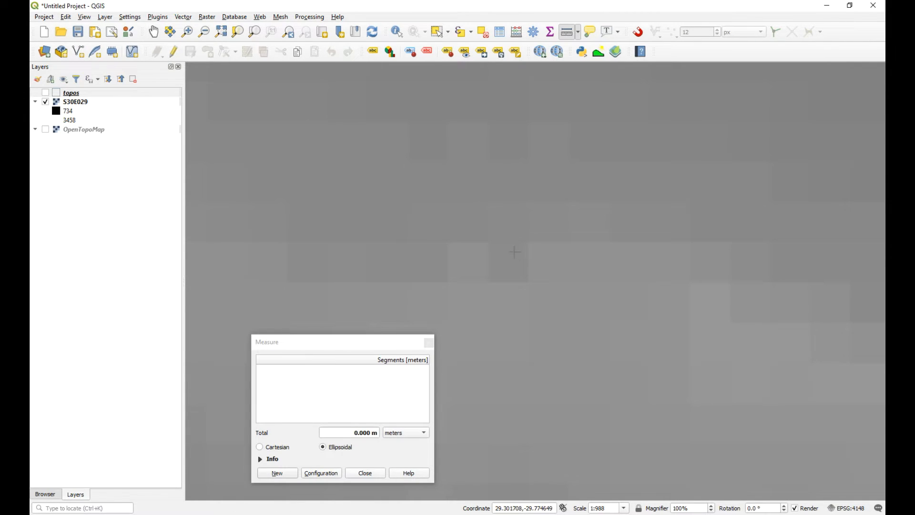
pyautogui.moveTo(488, 242)
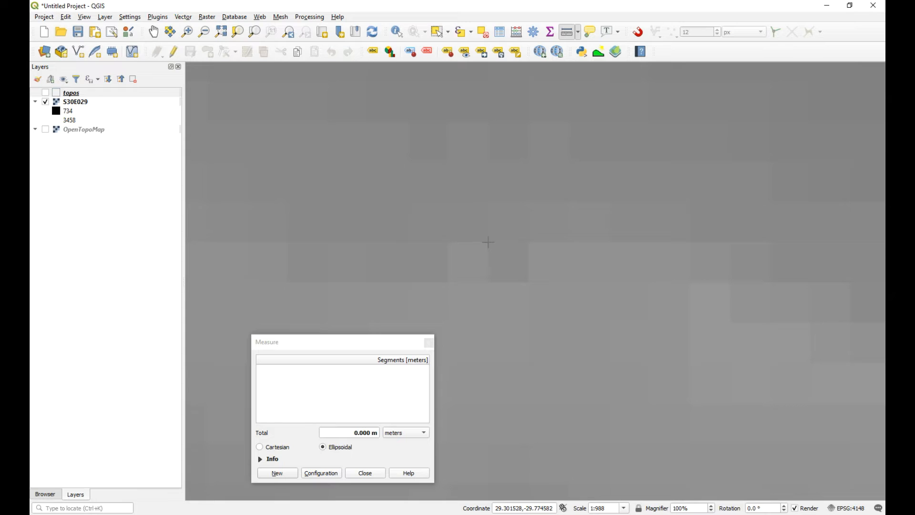
pyautogui.click(487, 242)
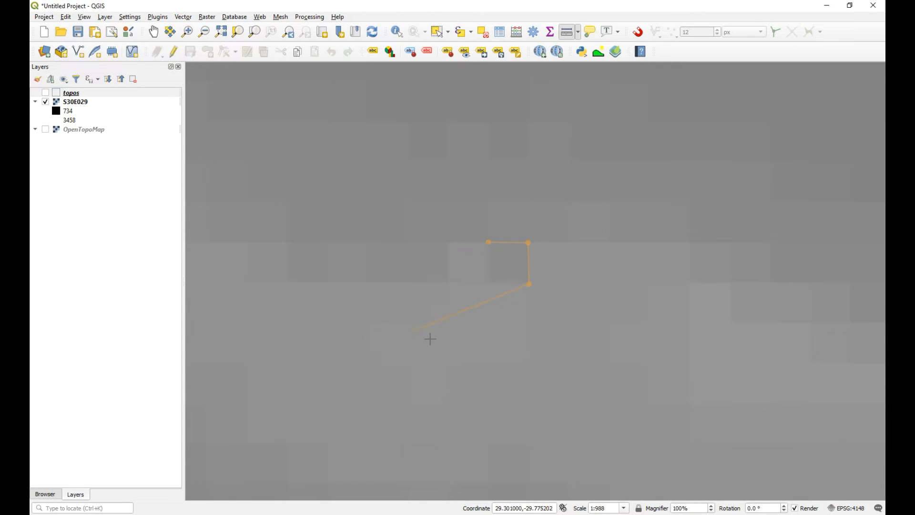
pyautogui.click(73, 101)
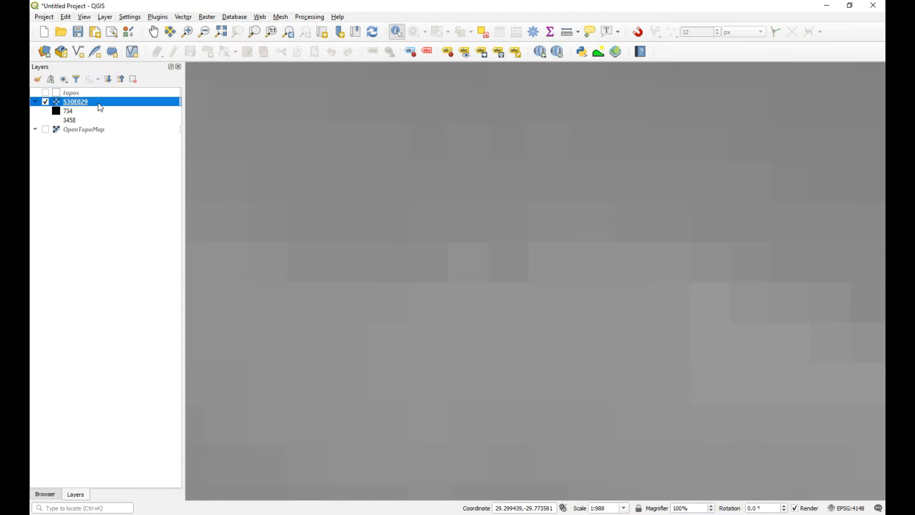
# - Identify a S30E029 cell's Band 1 elevation (2299) and close the results
pyautogui.click(547, 270)
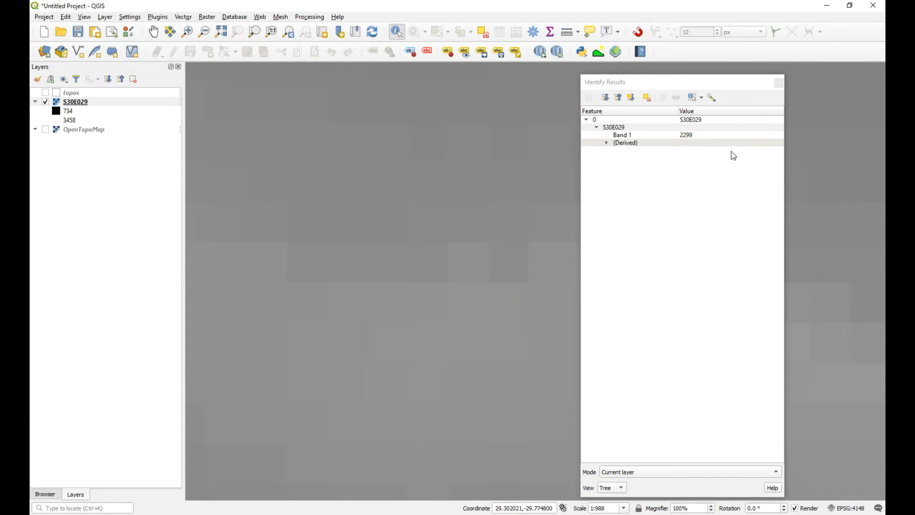
pyautogui.click(75, 101)
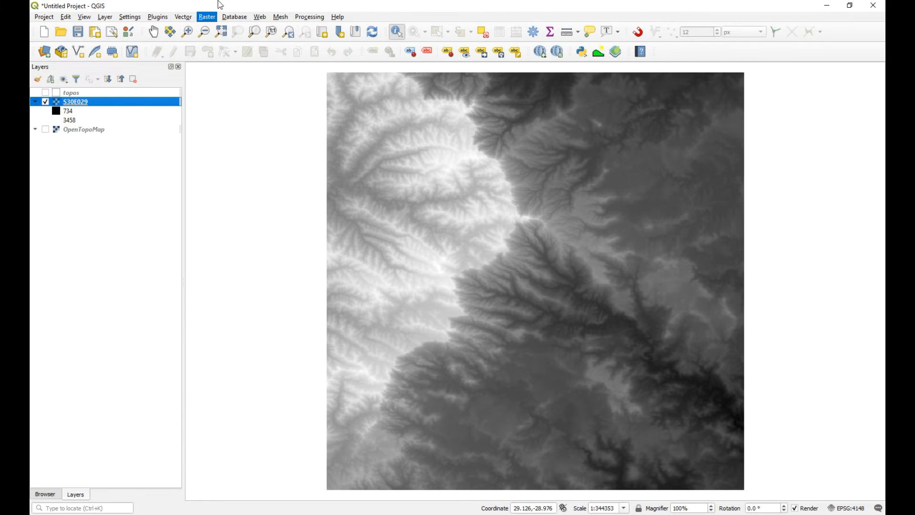
# - Run Clip Raster by Extent on S30E029 and hide the original tile, leaving the clipped OUTPUT
pyautogui.click(207, 17)
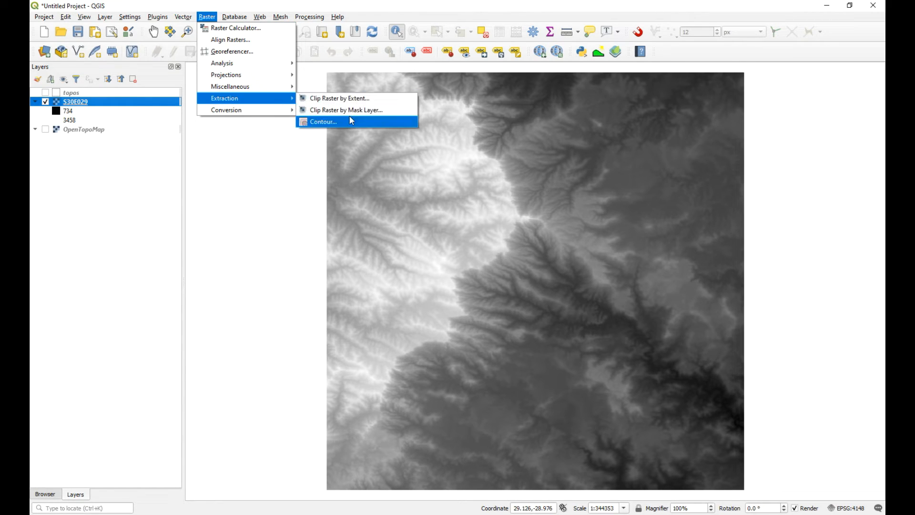
pyautogui.click(321, 122)
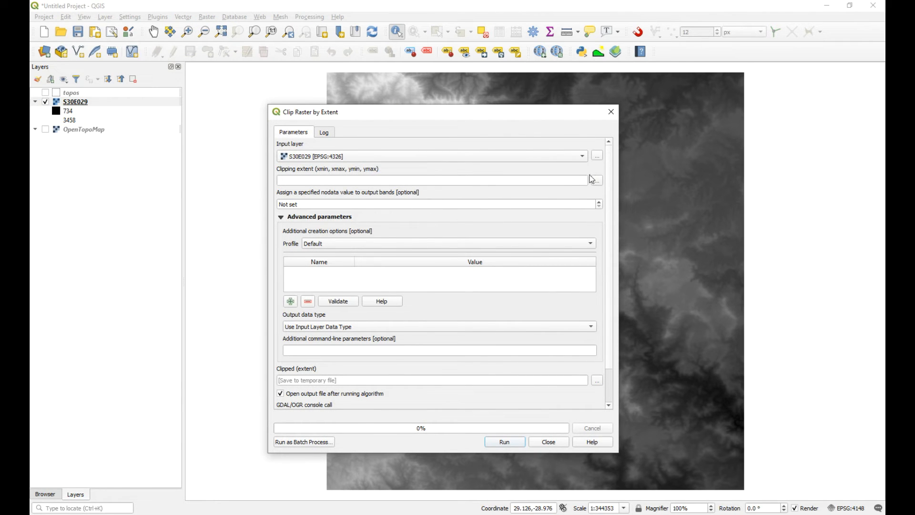
pyautogui.click(597, 180)
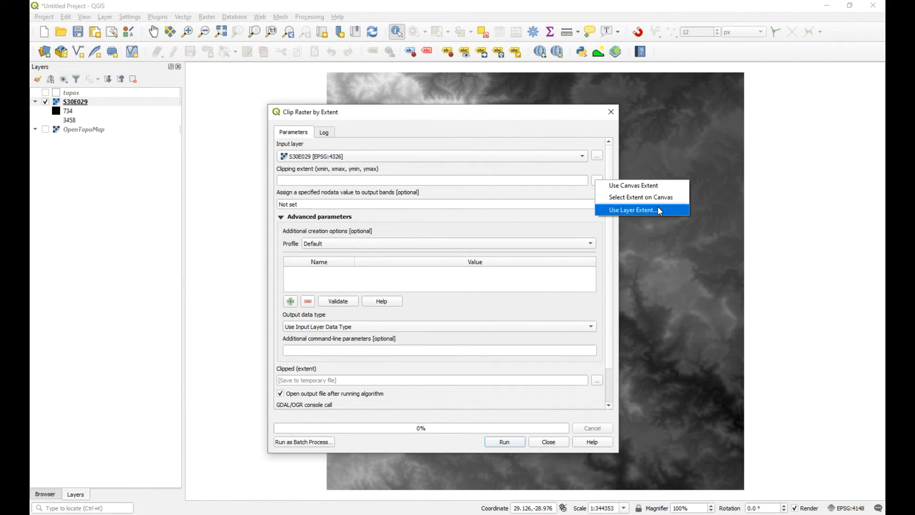
pyautogui.moveTo(646, 200)
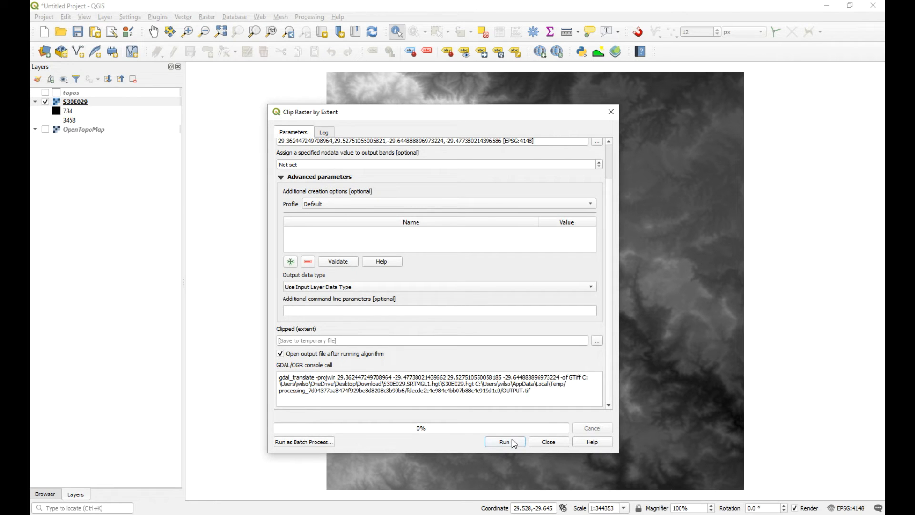
pyautogui.click(505, 442)
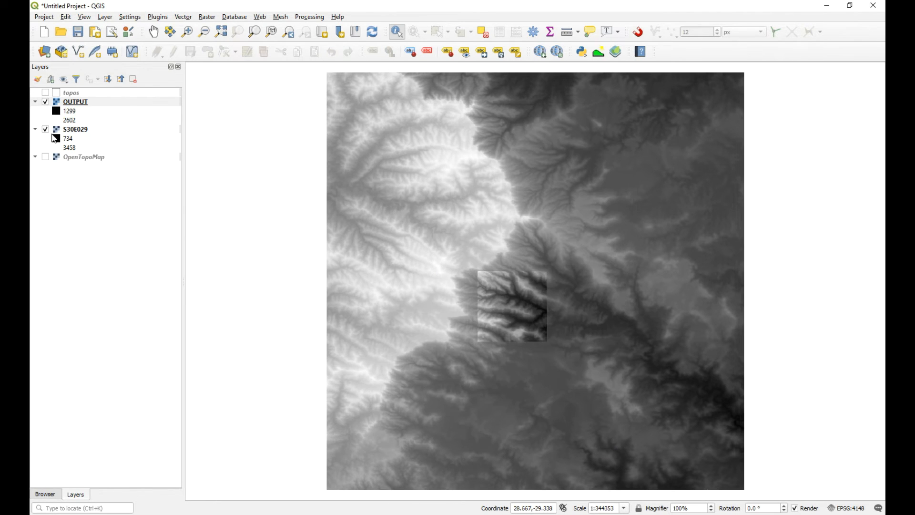
pyautogui.click(46, 130)
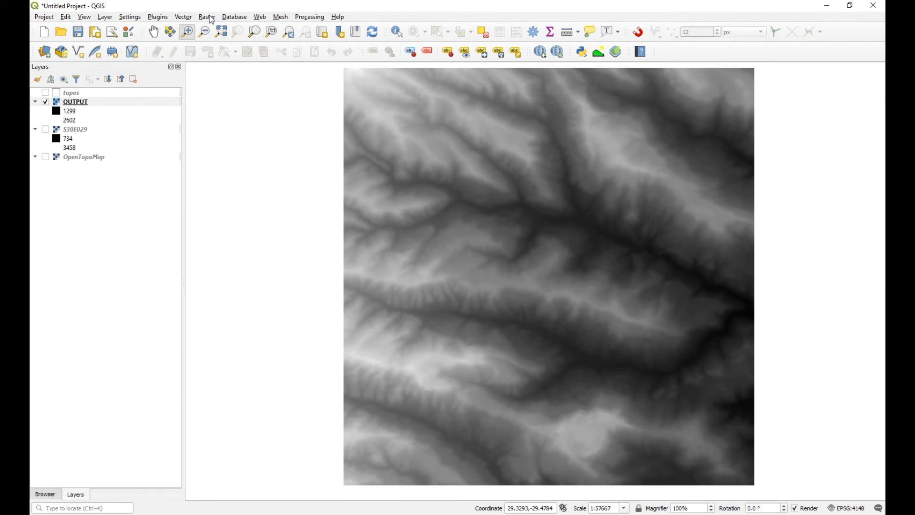
pyautogui.click(206, 17)
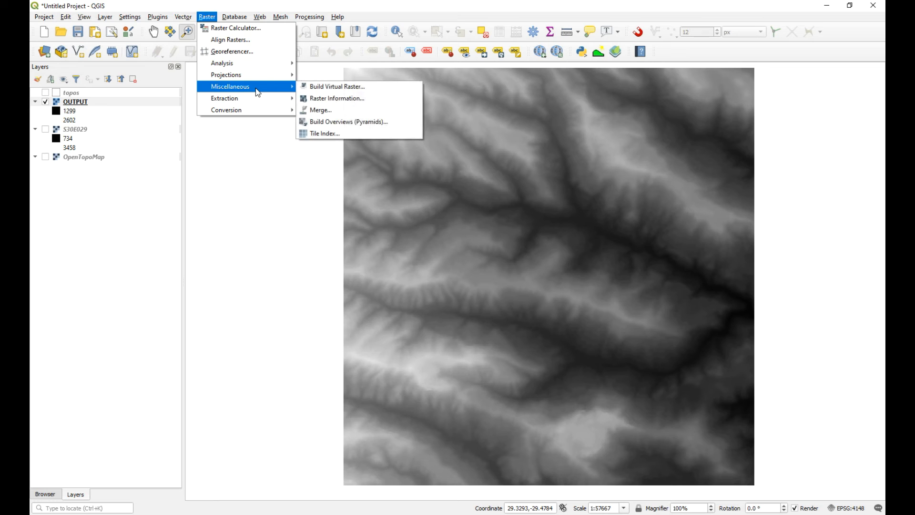
pyautogui.moveTo(222, 63)
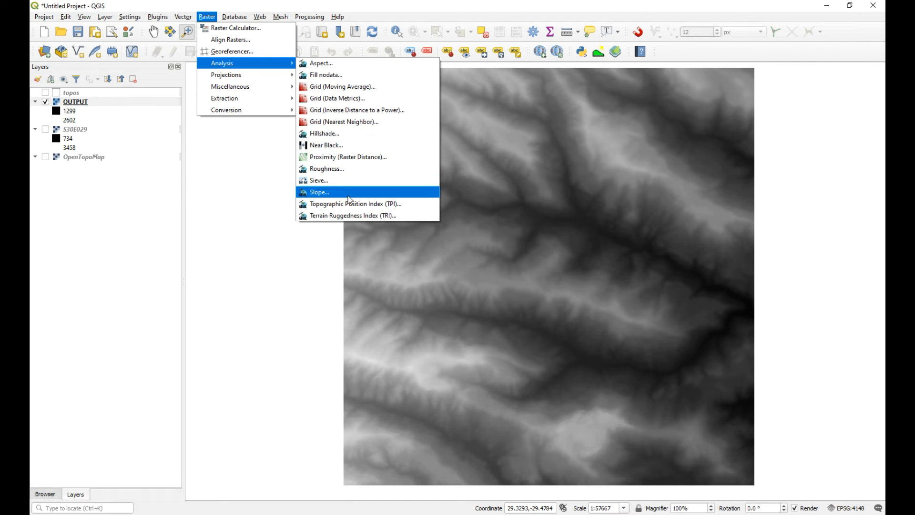
pyautogui.moveTo(342, 70)
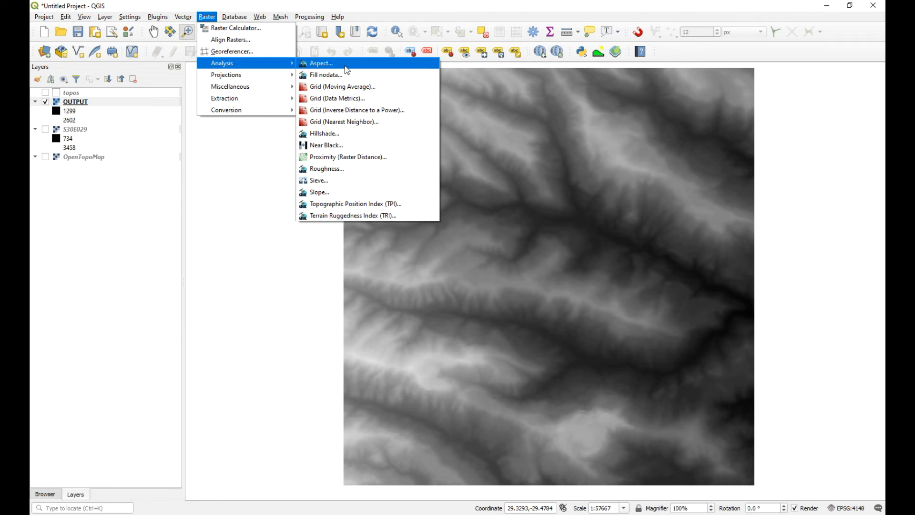
pyautogui.moveTo(347, 75)
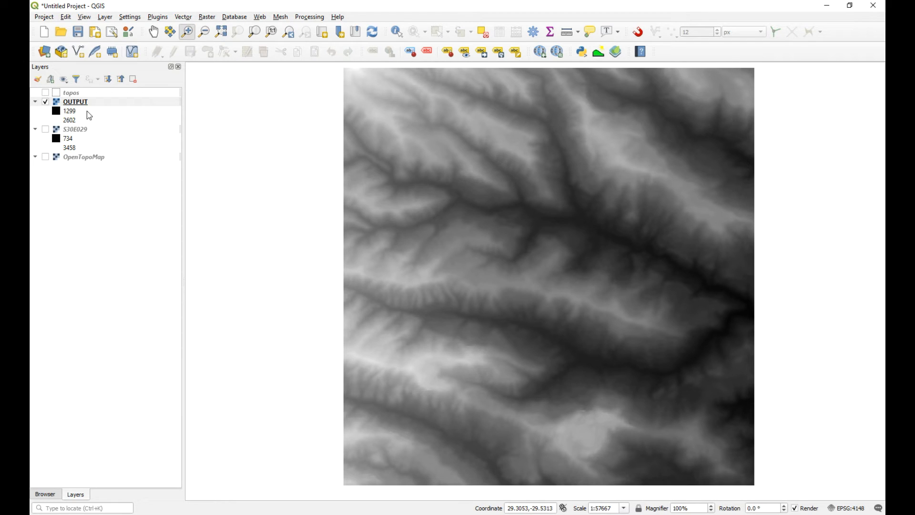
pyautogui.moveTo(72, 131)
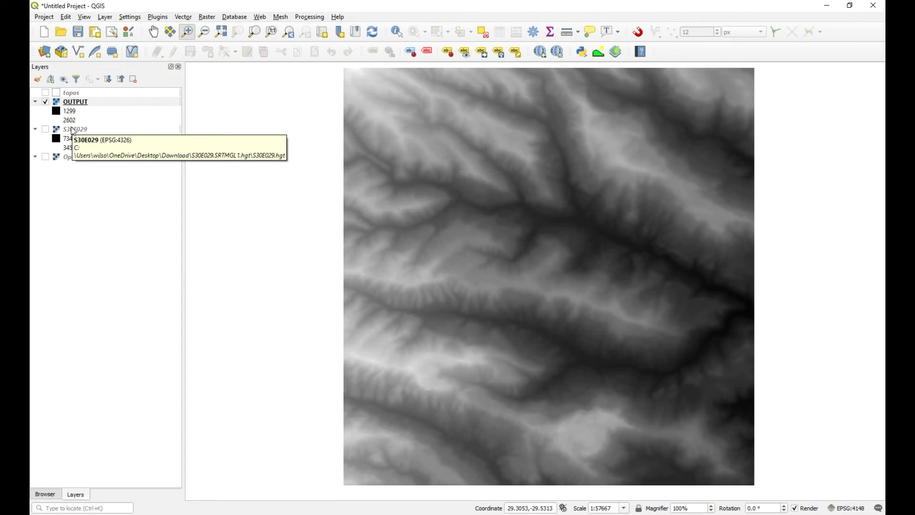
pyautogui.moveTo(156, 86)
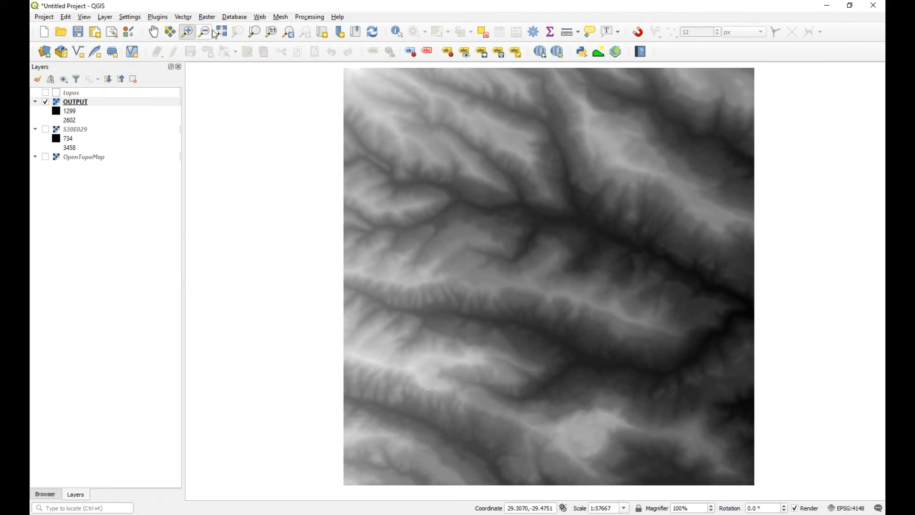
pyautogui.click(206, 17)
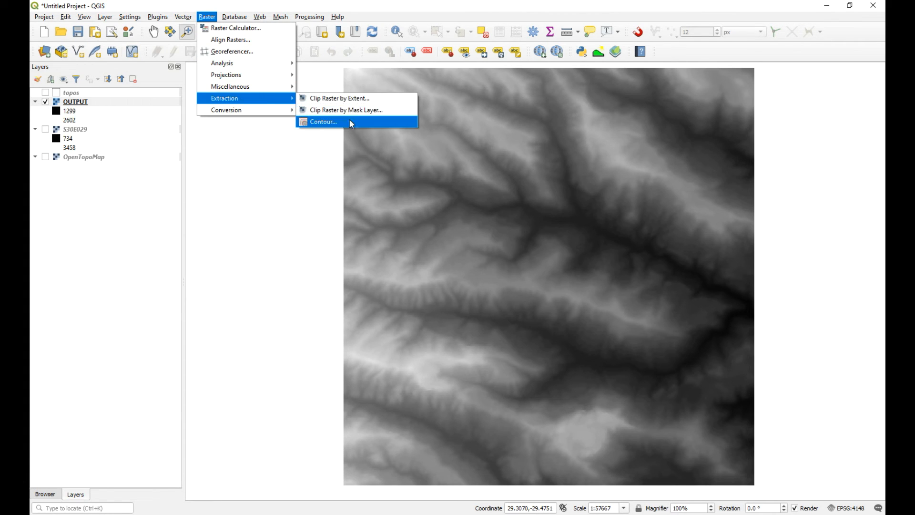
# - Run the Contour tool on the clipped OUTPUT layer at a 10 m interval
pyautogui.click(322, 122)
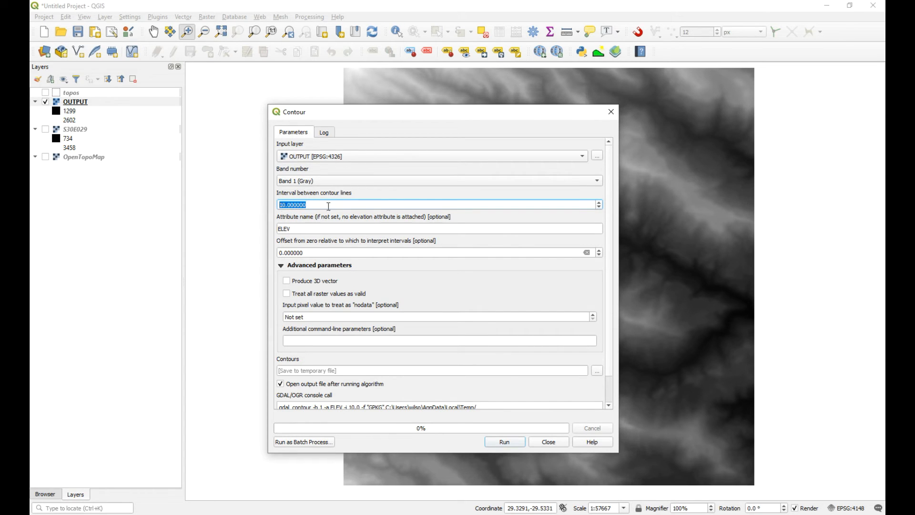
pyautogui.moveTo(433, 235)
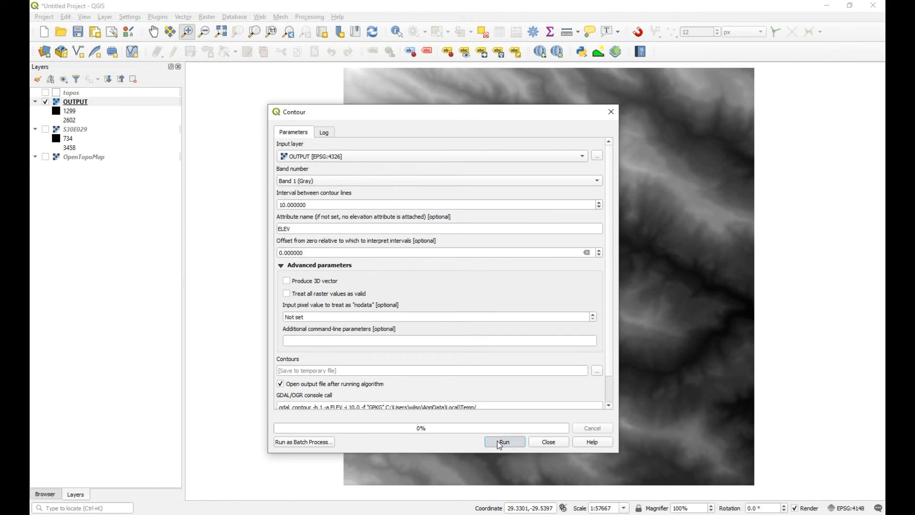
pyautogui.click(505, 441)
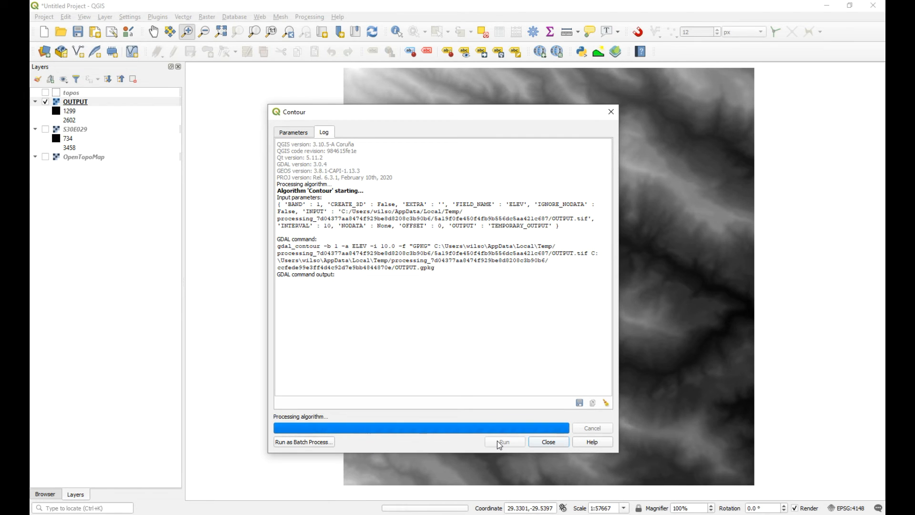
pyautogui.click(504, 442)
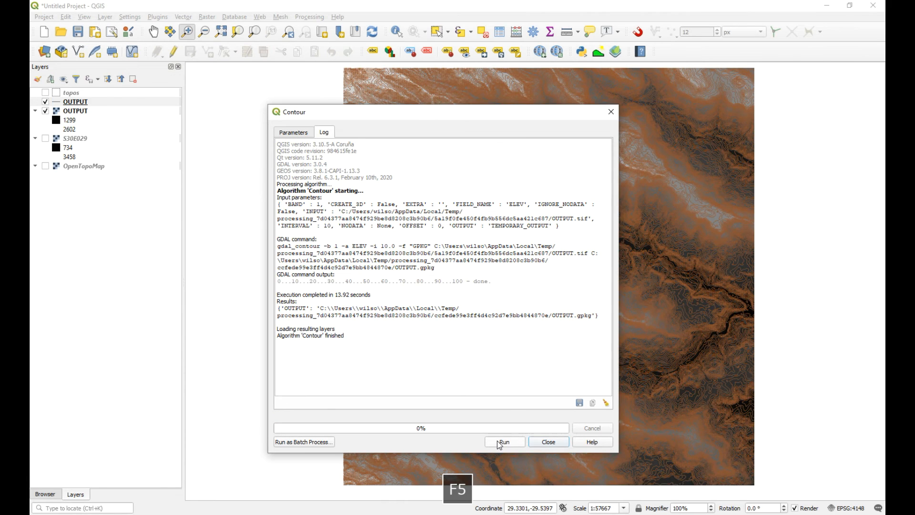
# - Close the Contour dialog and bring up the contour OUTPUT layer's Graduated symbology on ELEV
pyautogui.click(550, 441)
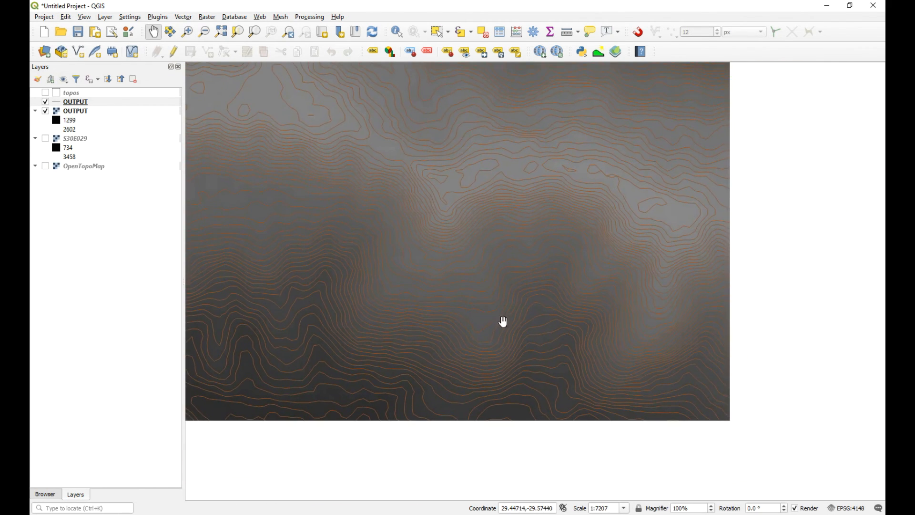
pyautogui.click(74, 101)
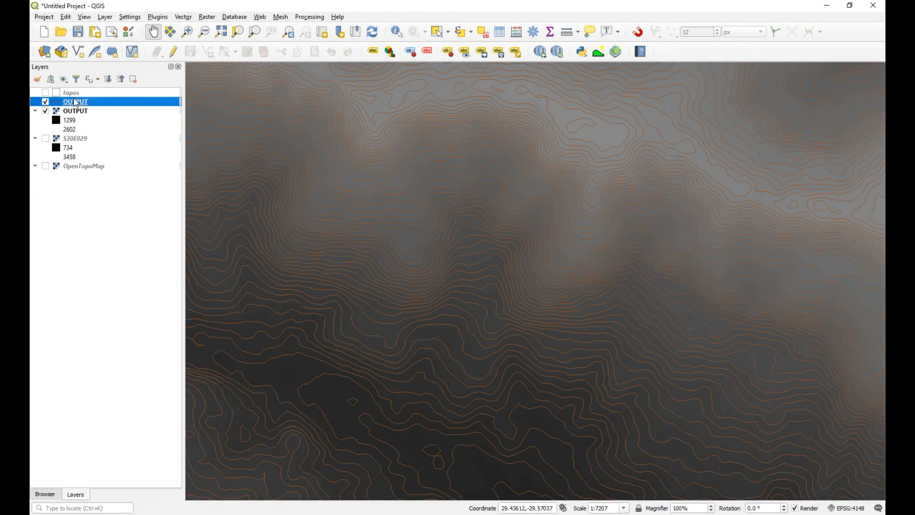
pyautogui.doubleClick(75, 101)
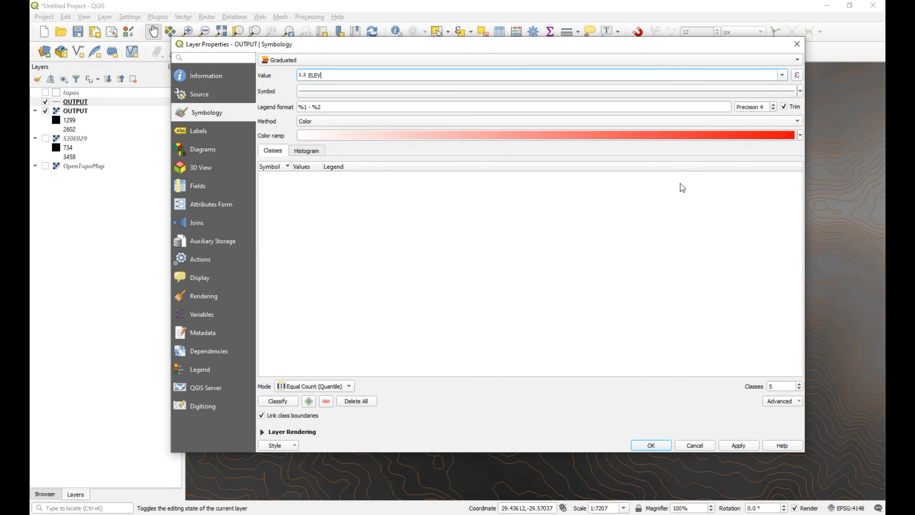
# - Classify ELEV into 20 classes (1300–2600) with the Spectral ramp and apply
pyautogui.click(800, 135)
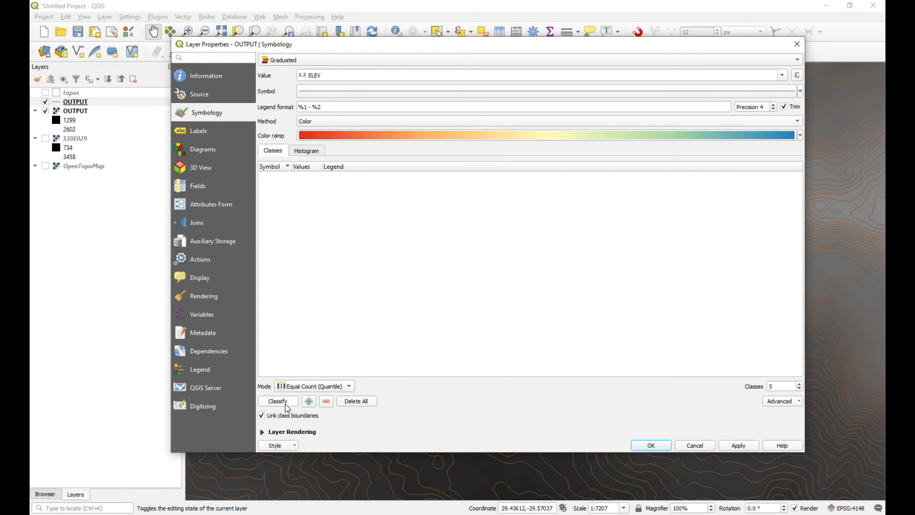
pyautogui.click(279, 401)
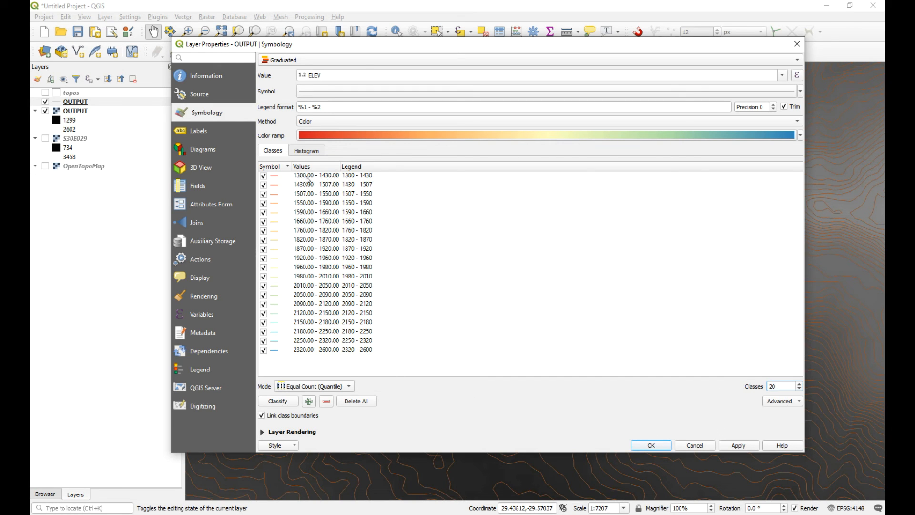
pyautogui.moveTo(322, 368)
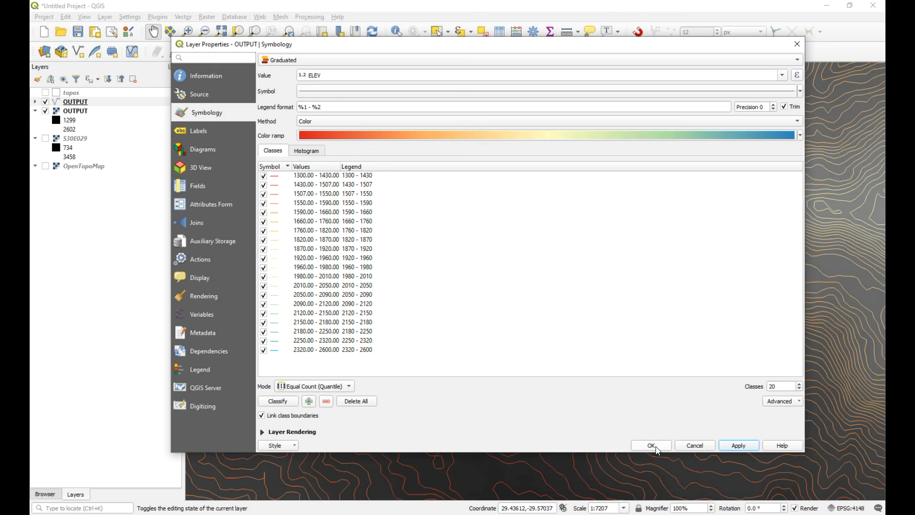
pyautogui.click(651, 444)
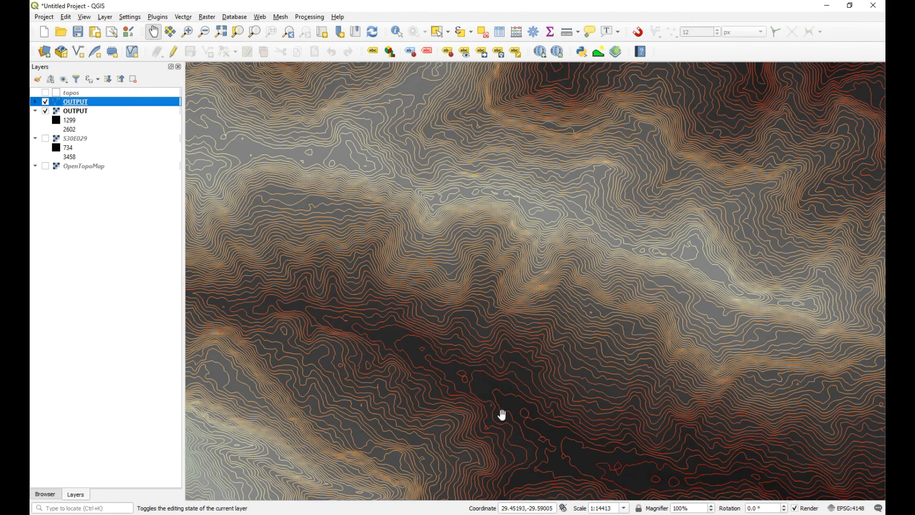
pyautogui.moveTo(502, 415); pyautogui.dragTo(701, 264)
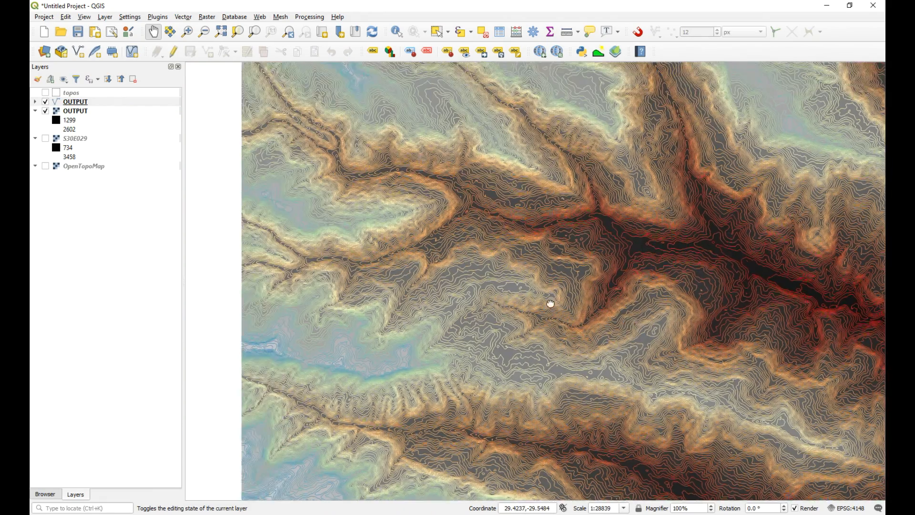
pyautogui.scroll(-3)
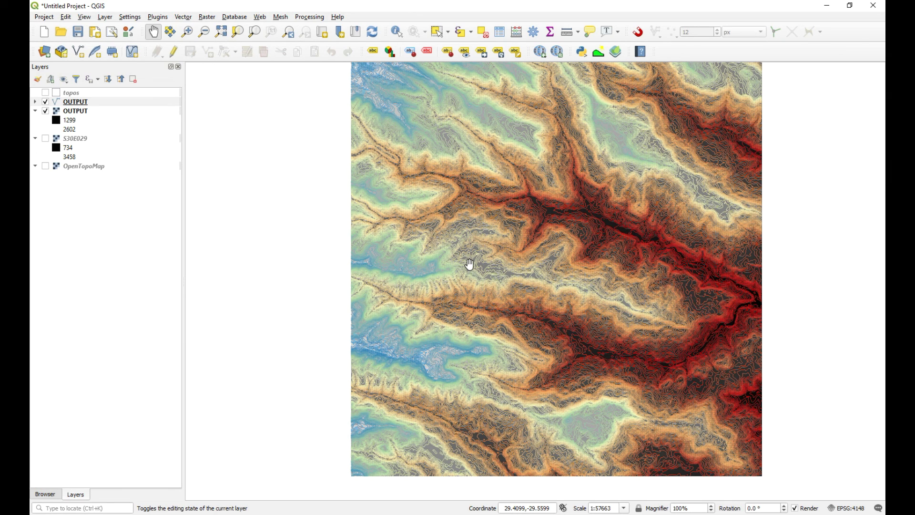
pyautogui.moveTo(470, 263); pyautogui.dragTo(497, 283)
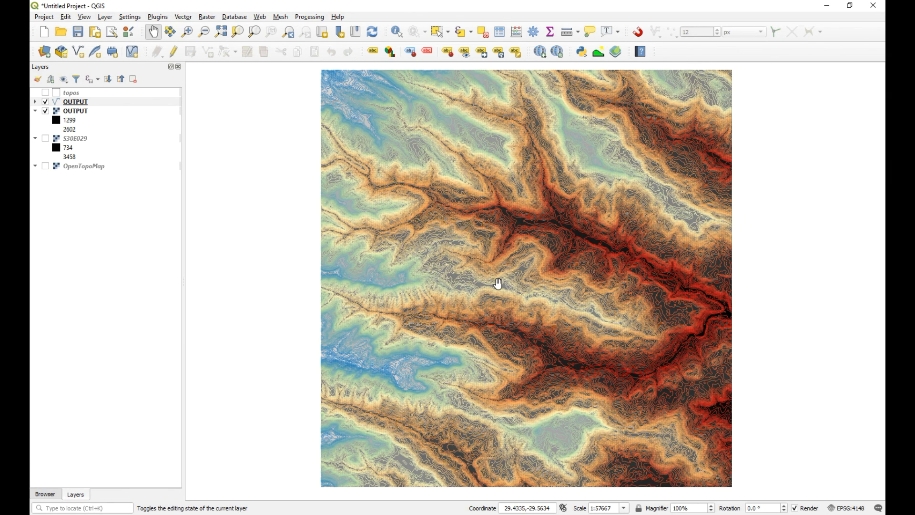